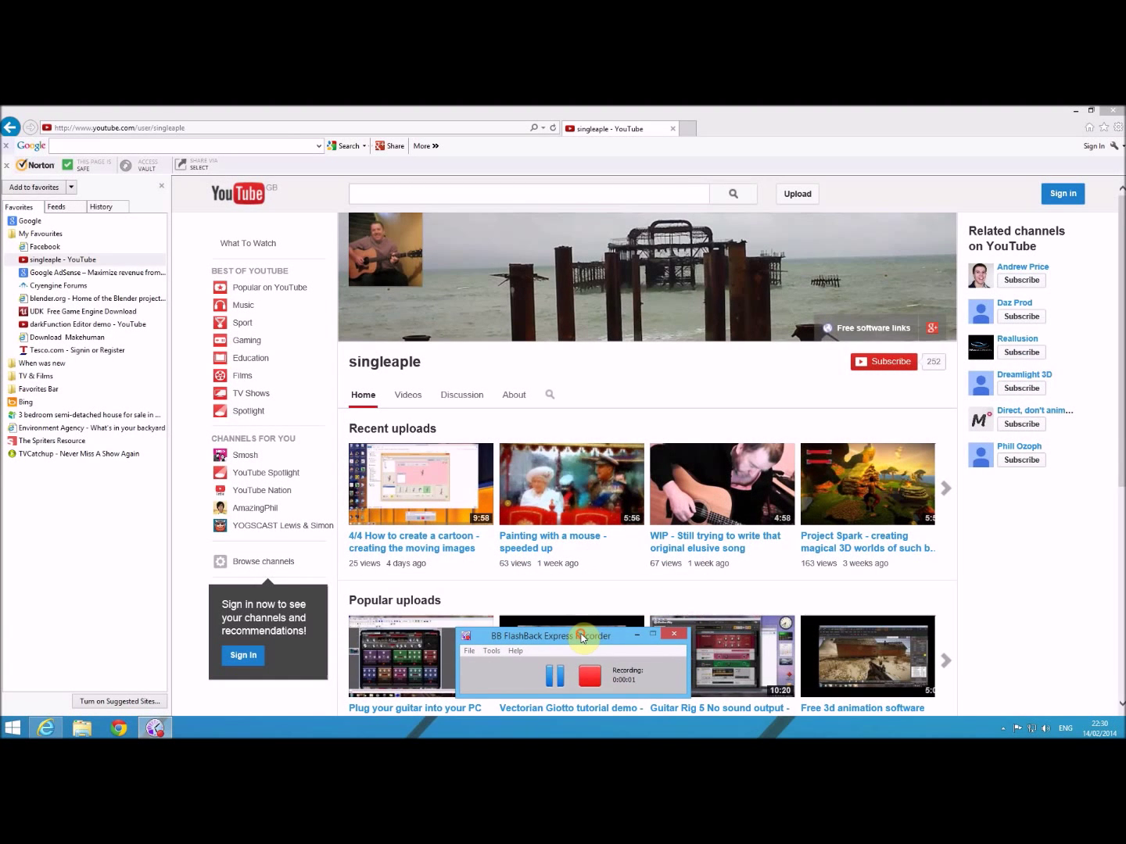
{"action": "mouse_move", "coordinate": [460, 506]}
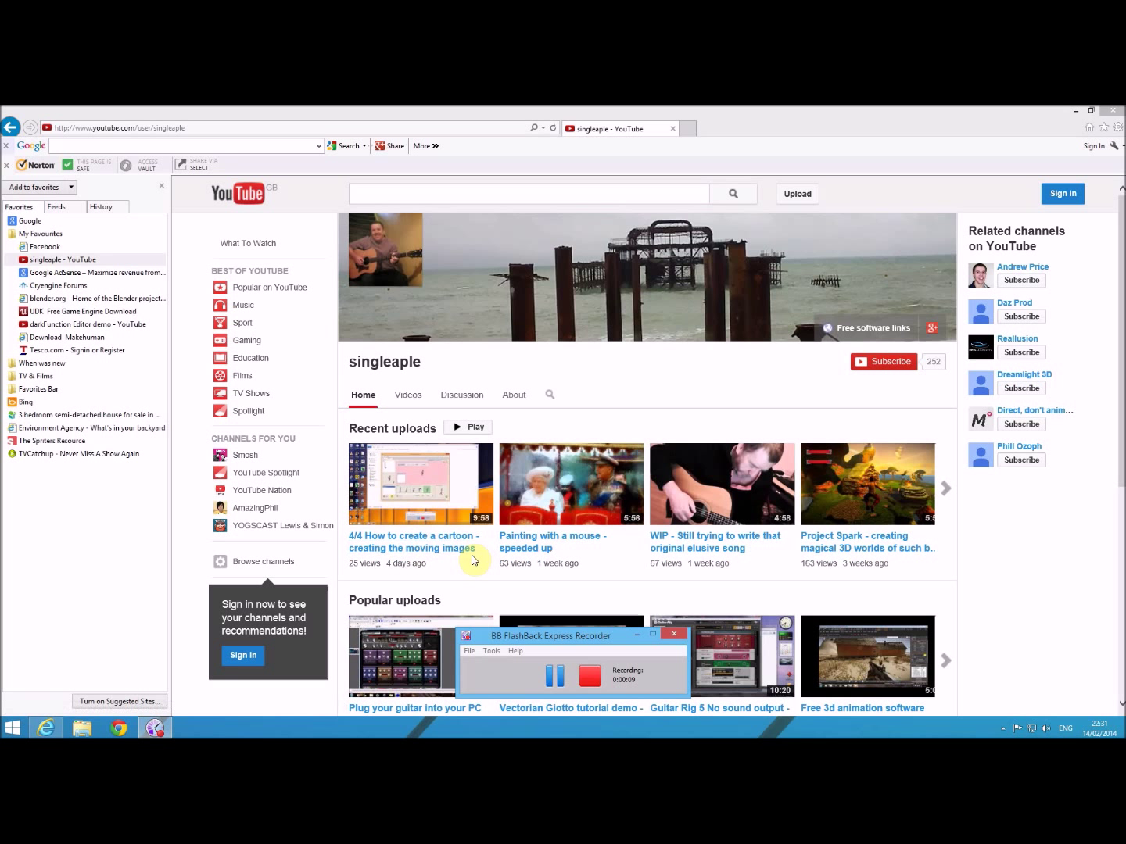
{"action": "mouse_move", "coordinate": [429, 483]}
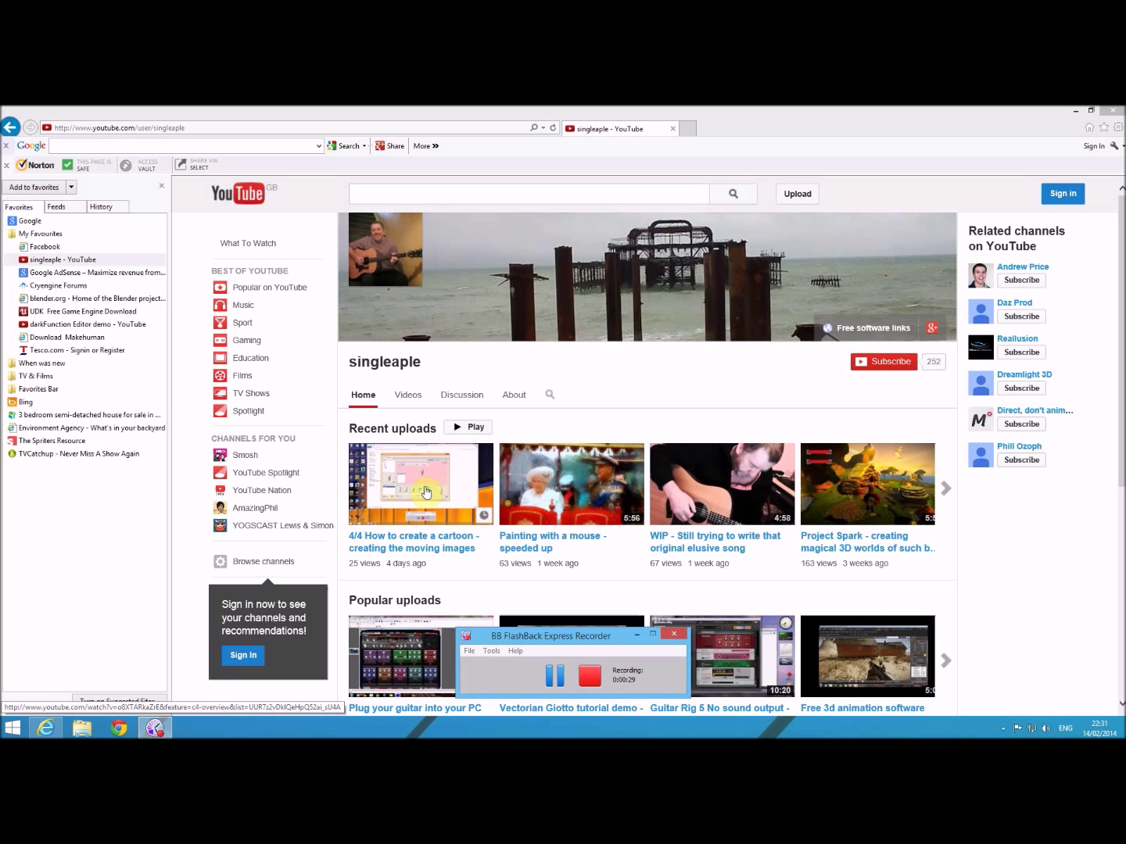
{"action": "mouse_move", "coordinate": [435, 476]}
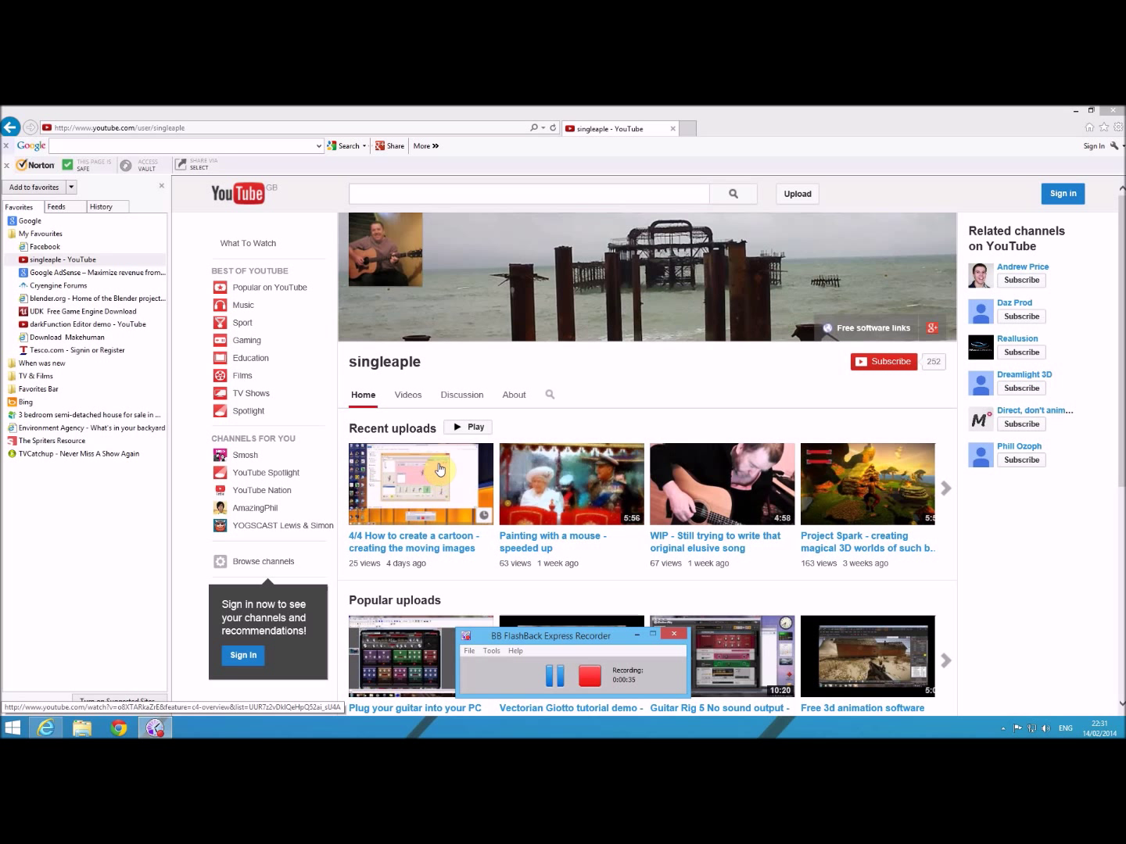
{"action": "mouse_move", "coordinate": [428, 475]}
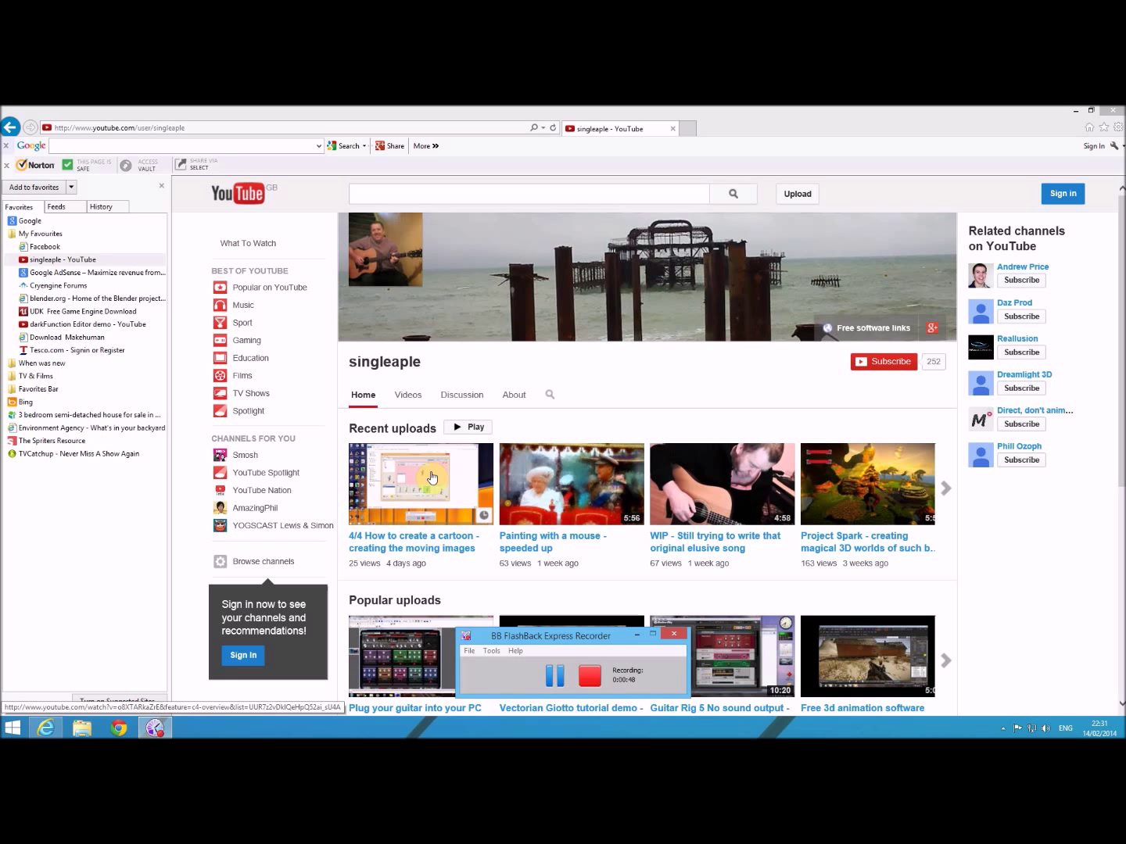
{"action": "mouse_move", "coordinate": [850, 265]}
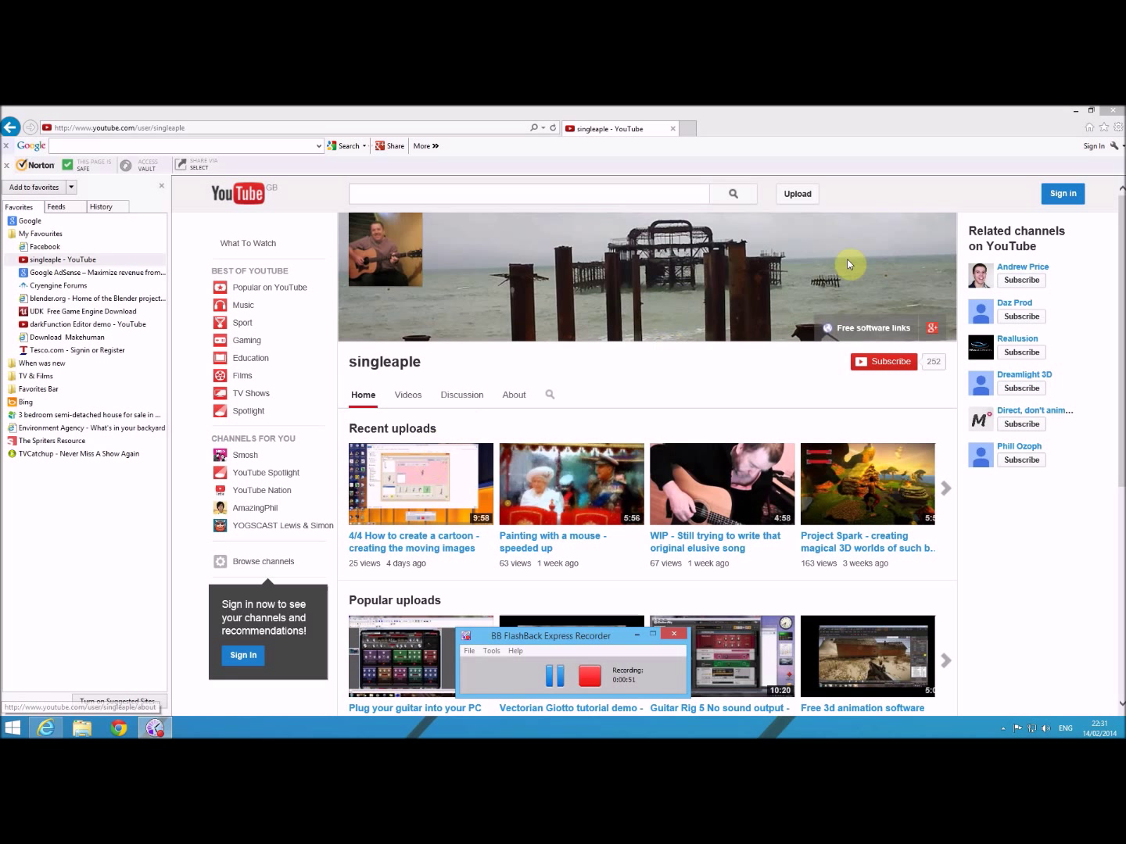
{"action": "mouse_move", "coordinate": [976, 183]}
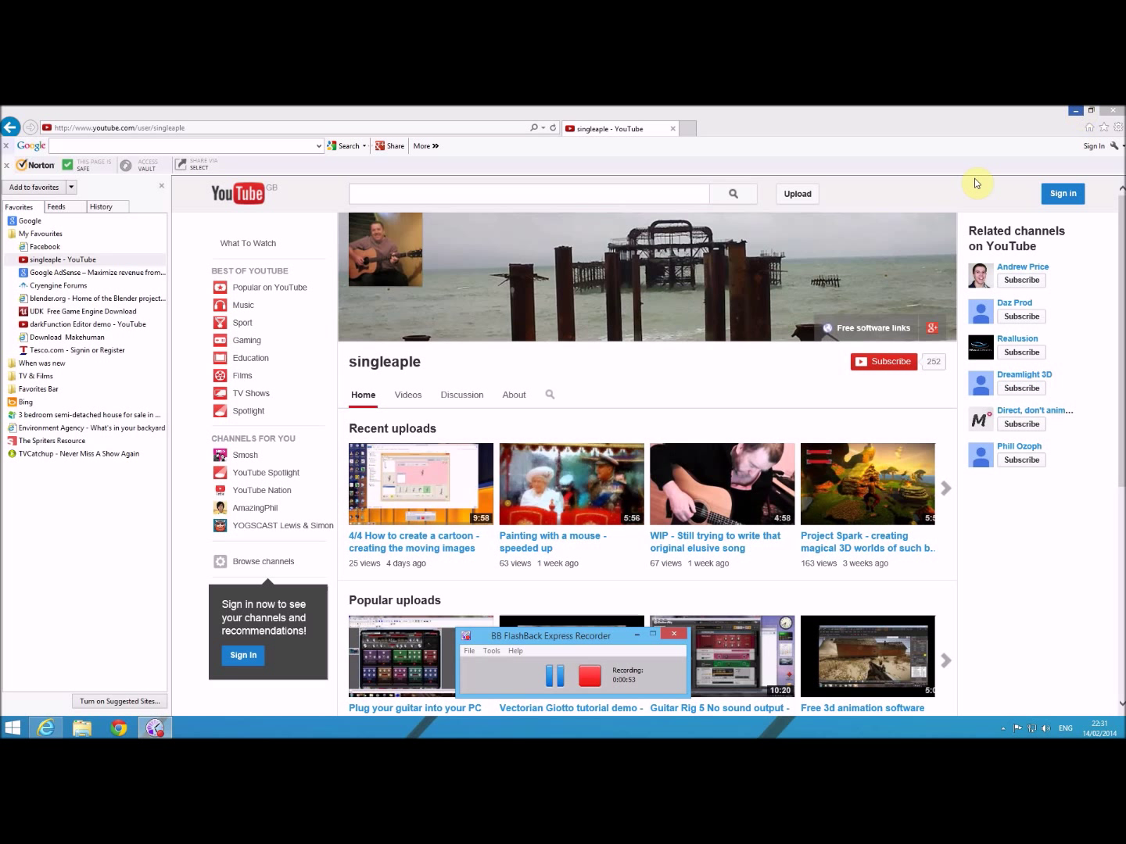
{"action": "mouse_move", "coordinate": [788, 269]}
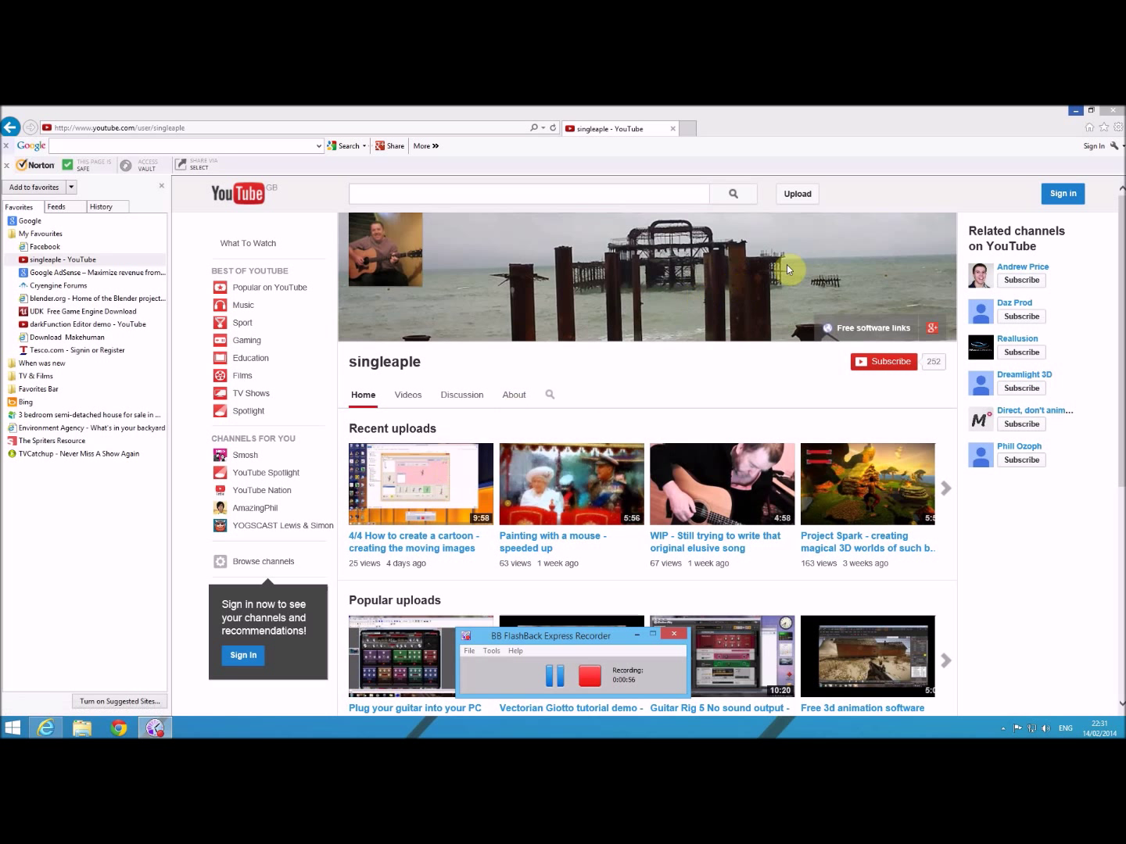
{"action": "mouse_move", "coordinate": [1075, 115]}
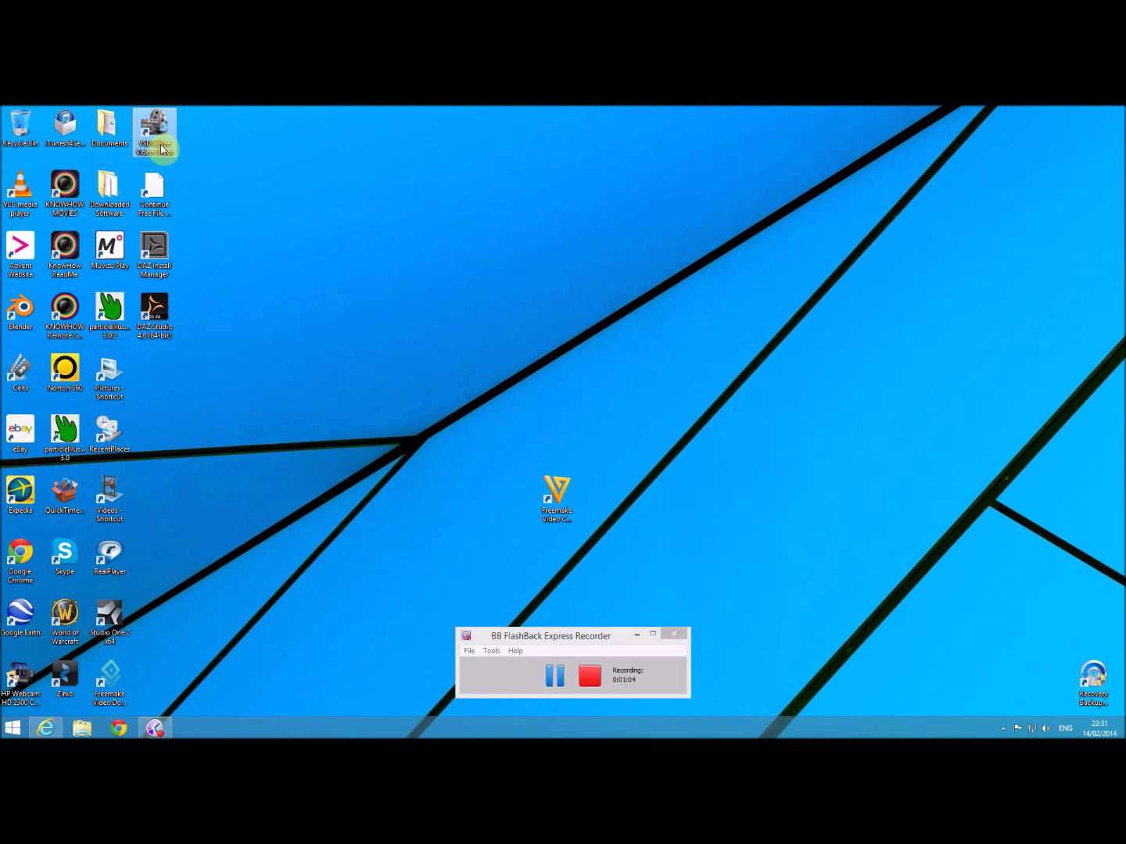
- Start a new blank project in VSDC Free Video Editor
{"action": "double_click", "coordinate": [155, 131]}
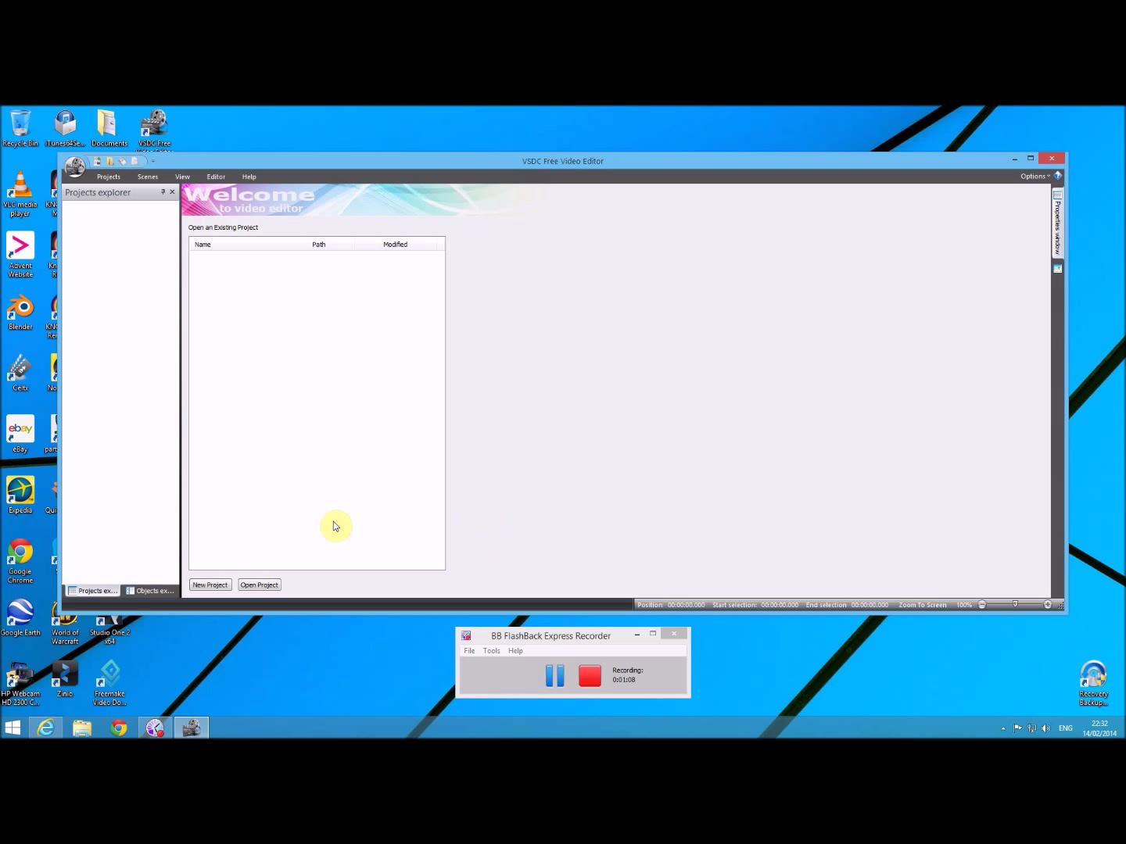
{"action": "left_click", "coordinate": [209, 585]}
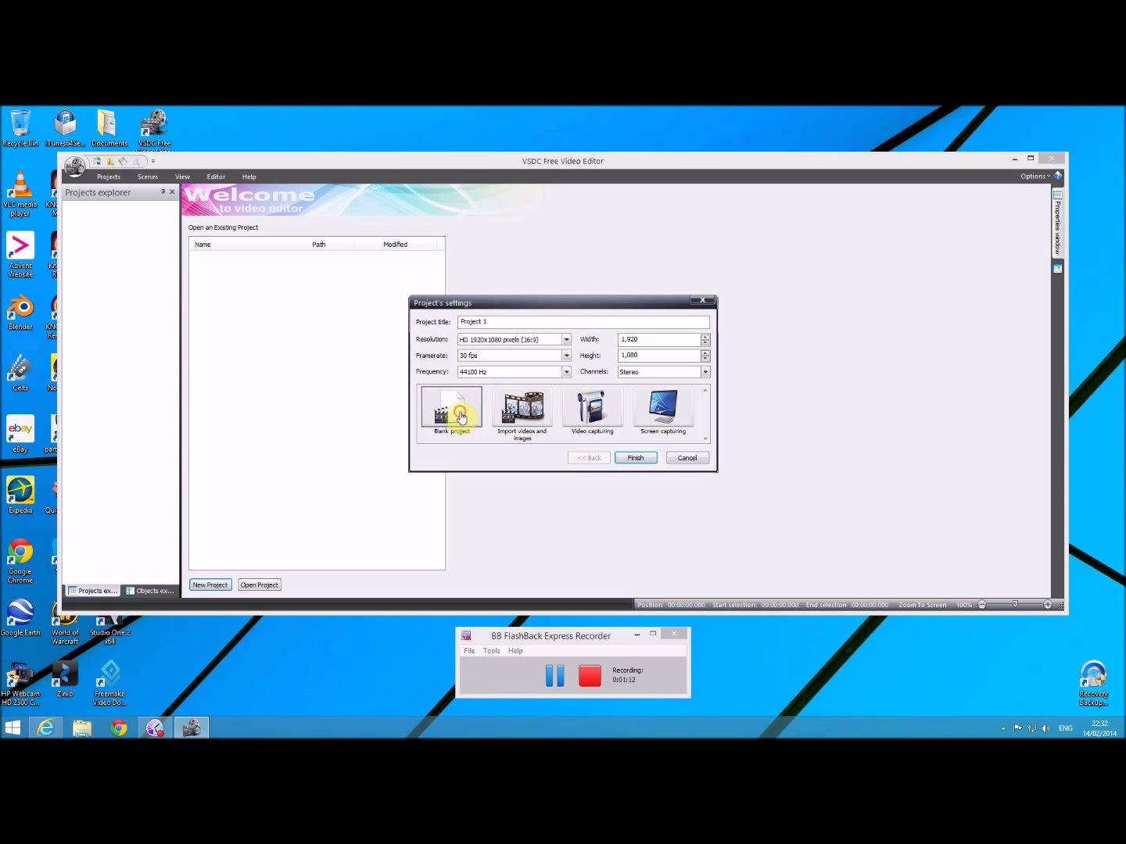
{"action": "left_click", "coordinate": [635, 457]}
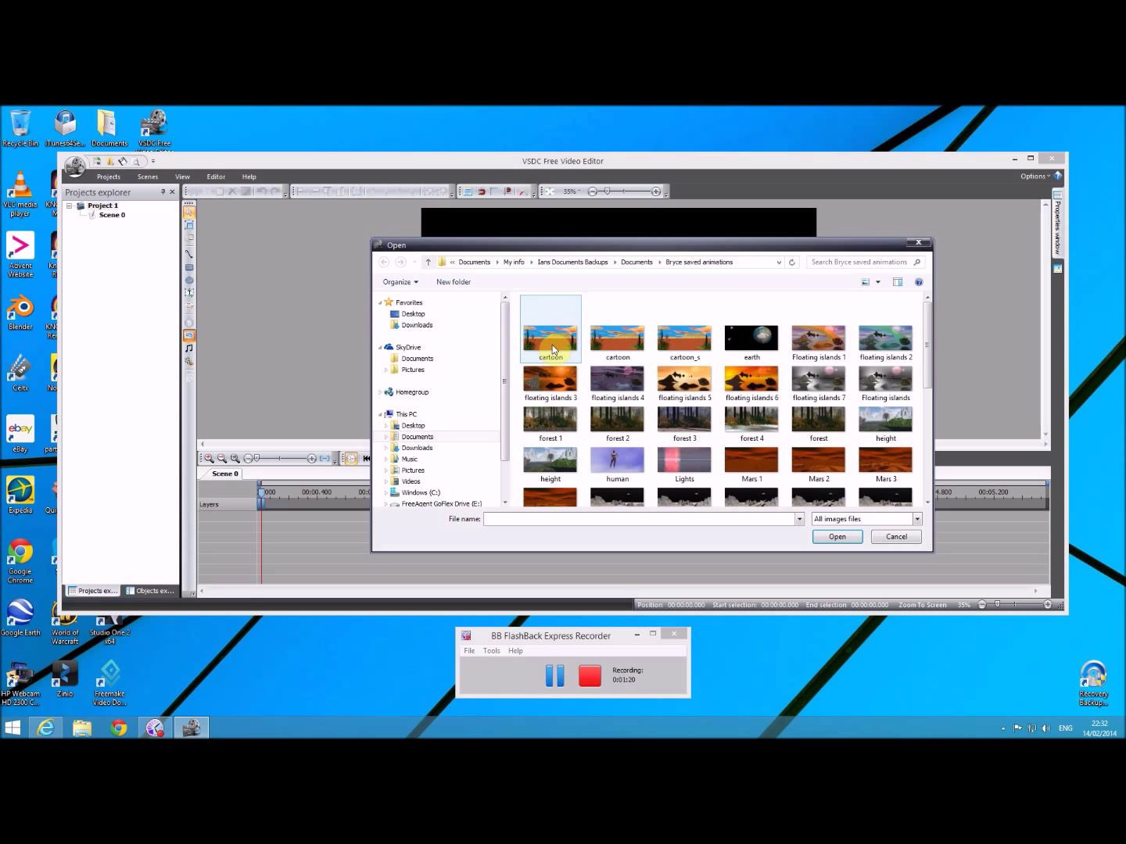
- Insert the cartoon desert image into Scene 0 with default timing
{"action": "left_click", "coordinate": [550, 329]}
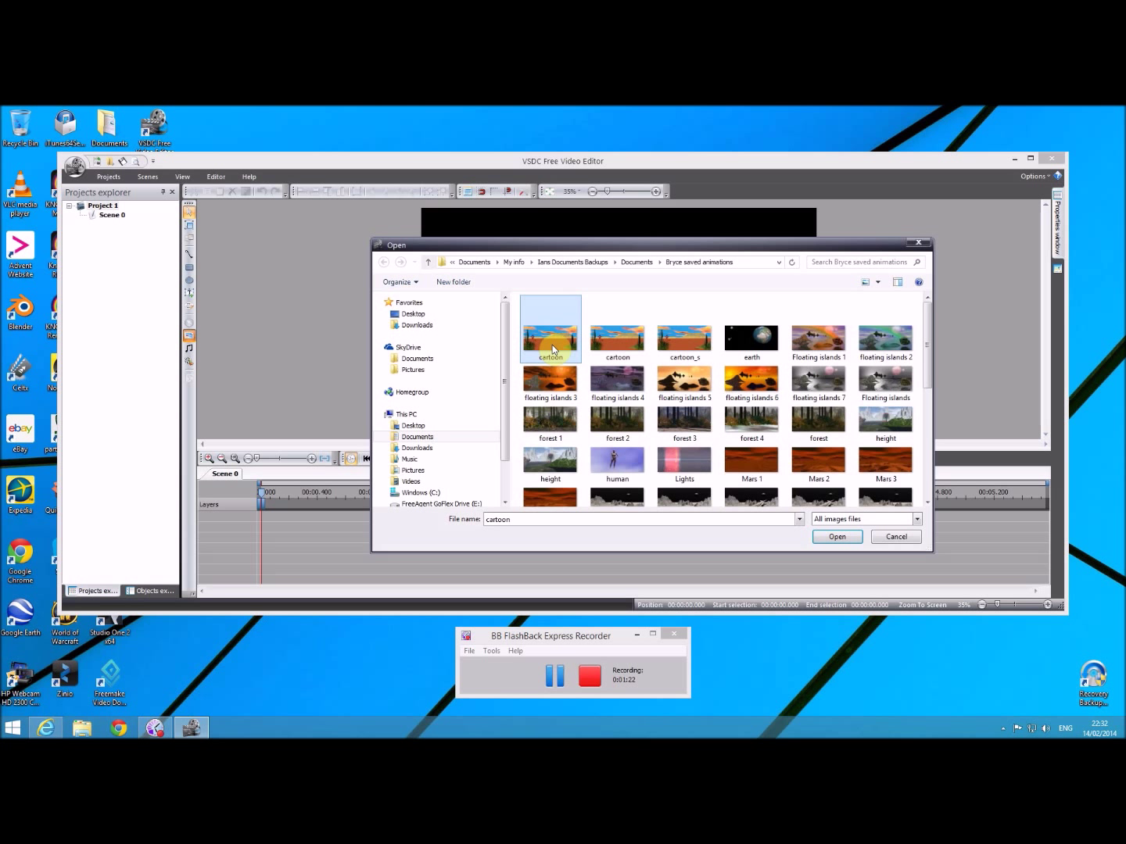
{"action": "left_click", "coordinate": [835, 536]}
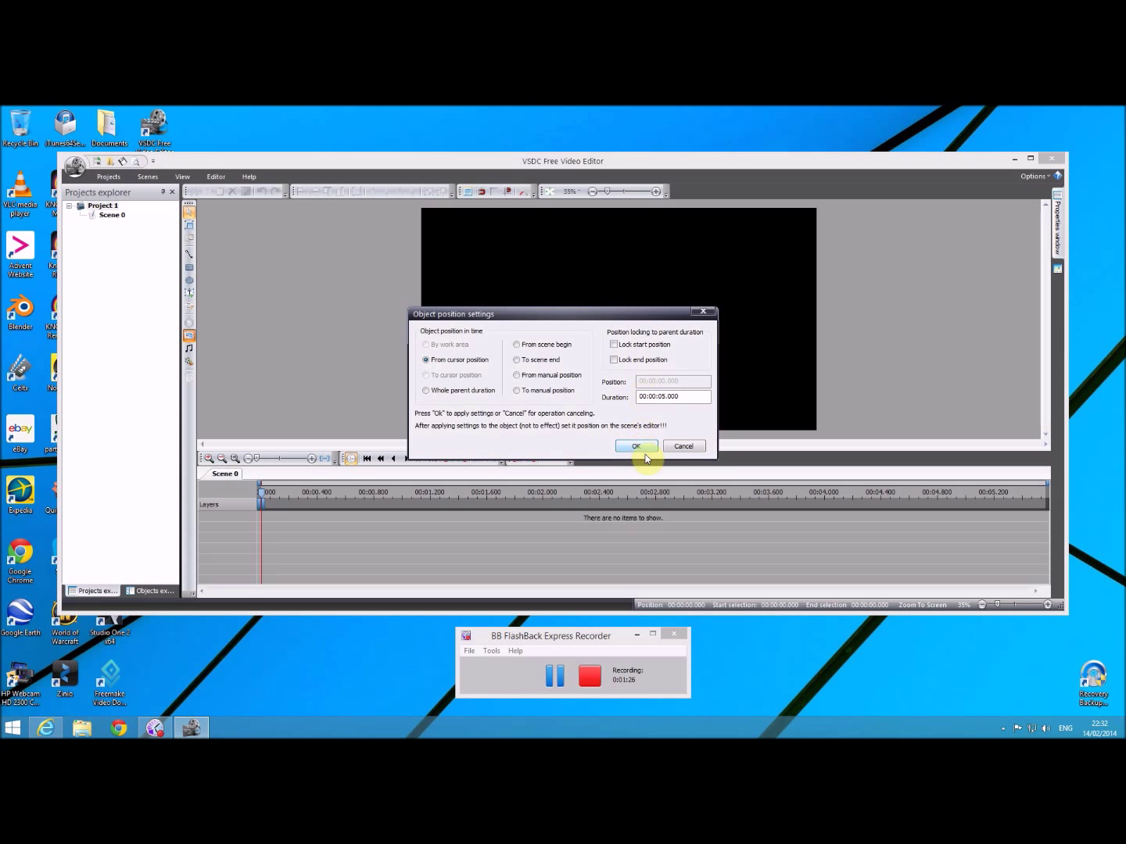
{"action": "left_click", "coordinate": [635, 446]}
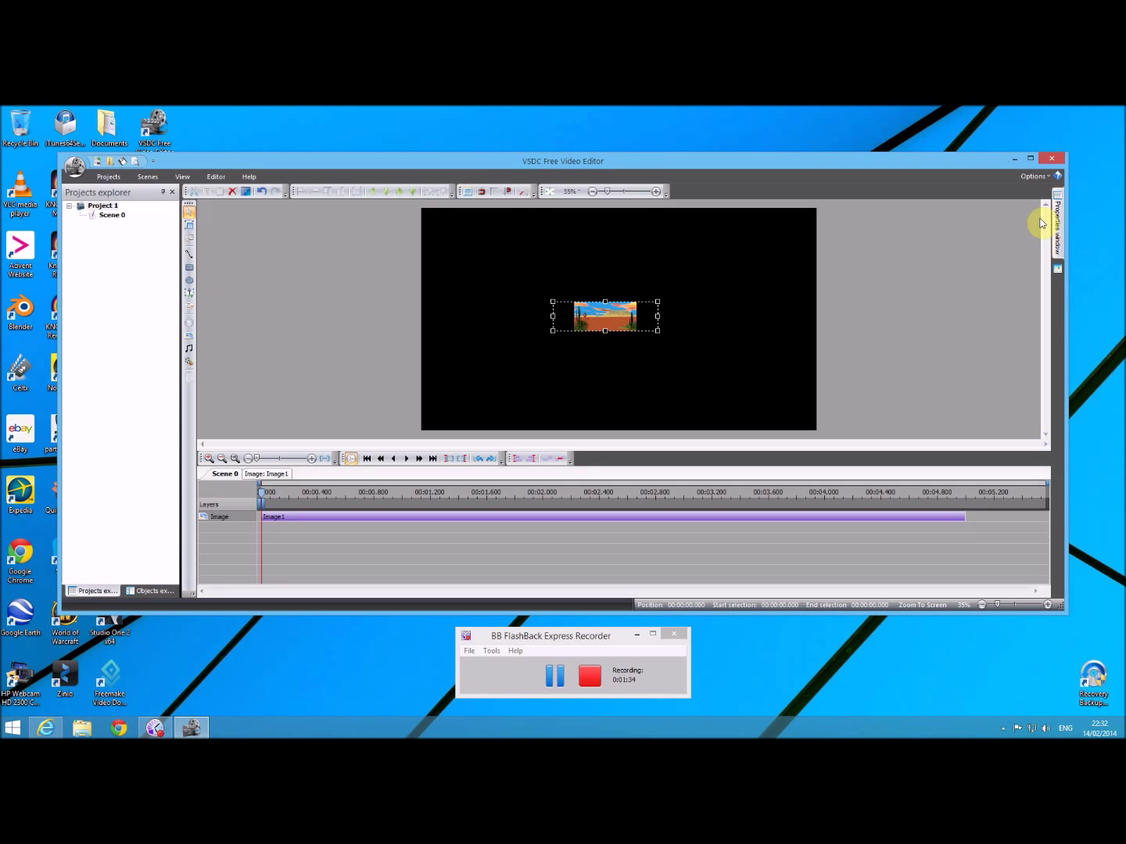
- Show the desert image object's position, size and duration properties
{"action": "left_click", "coordinate": [1057, 227]}
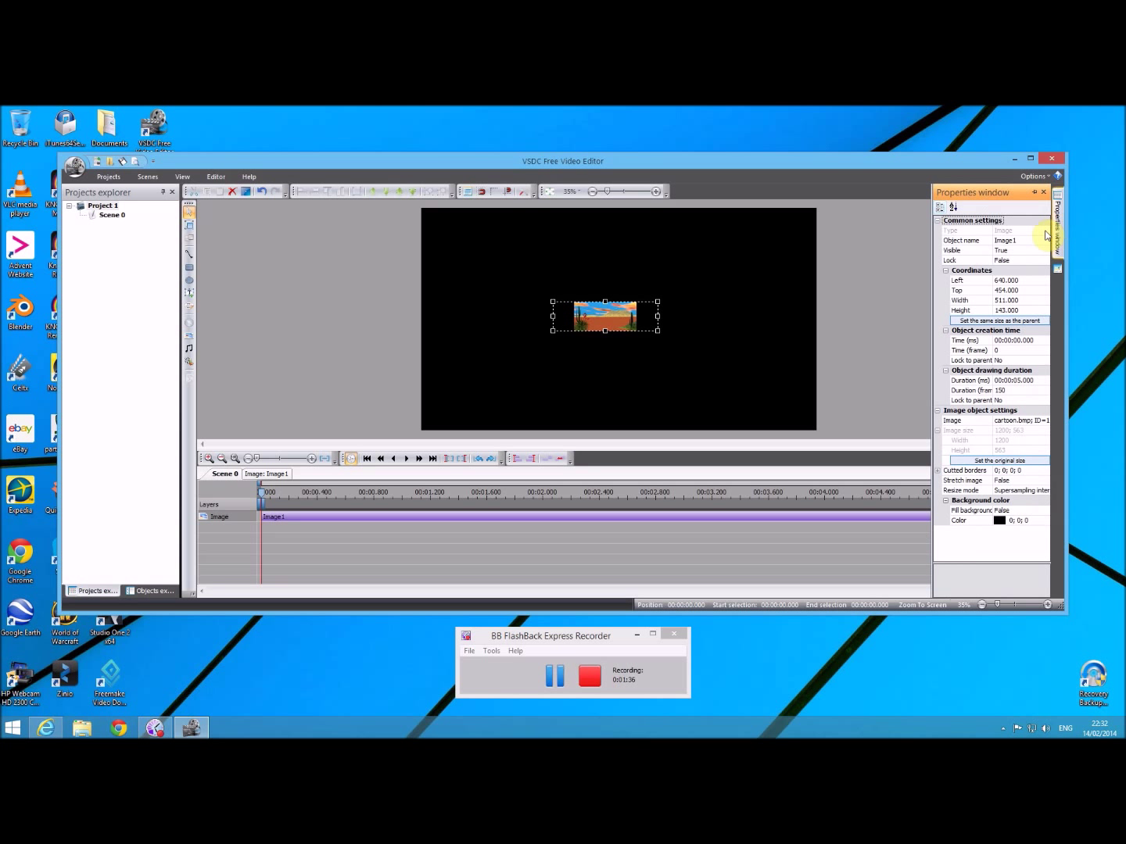
{"action": "mouse_move", "coordinate": [801, 313]}
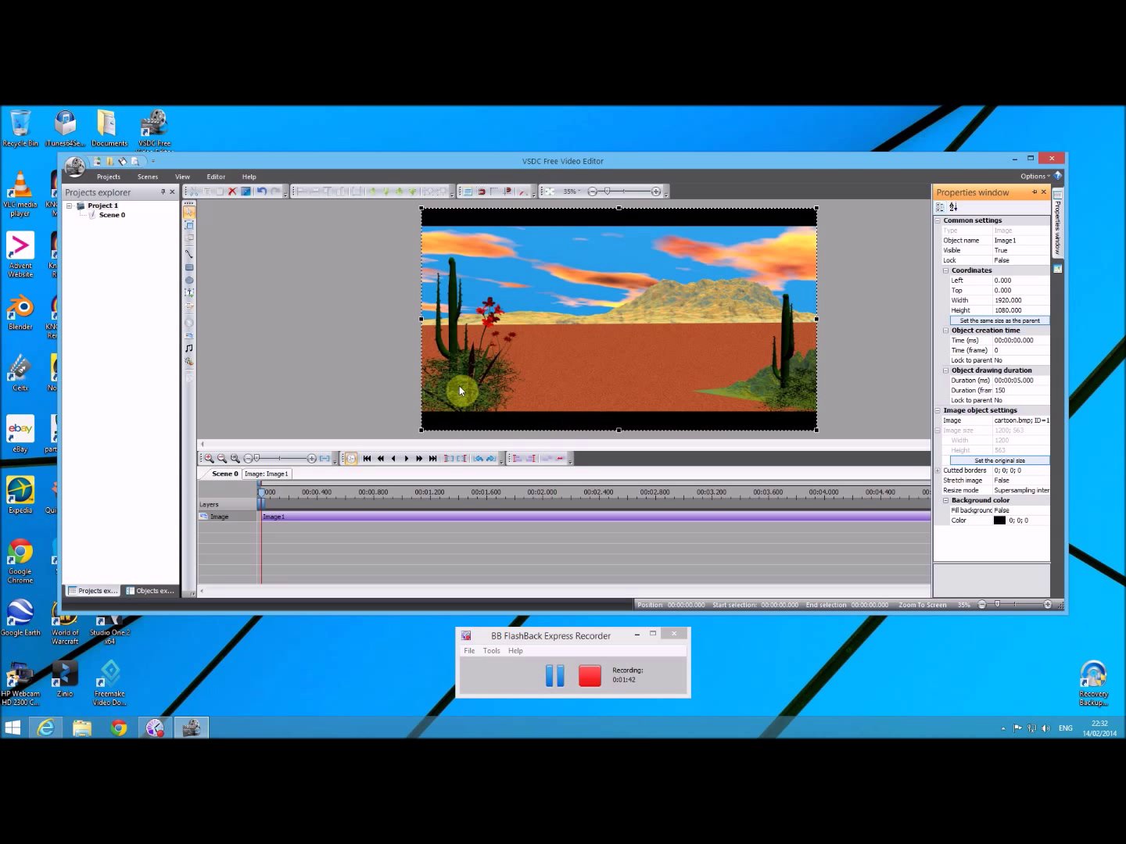
{"action": "mouse_move", "coordinate": [368, 431]}
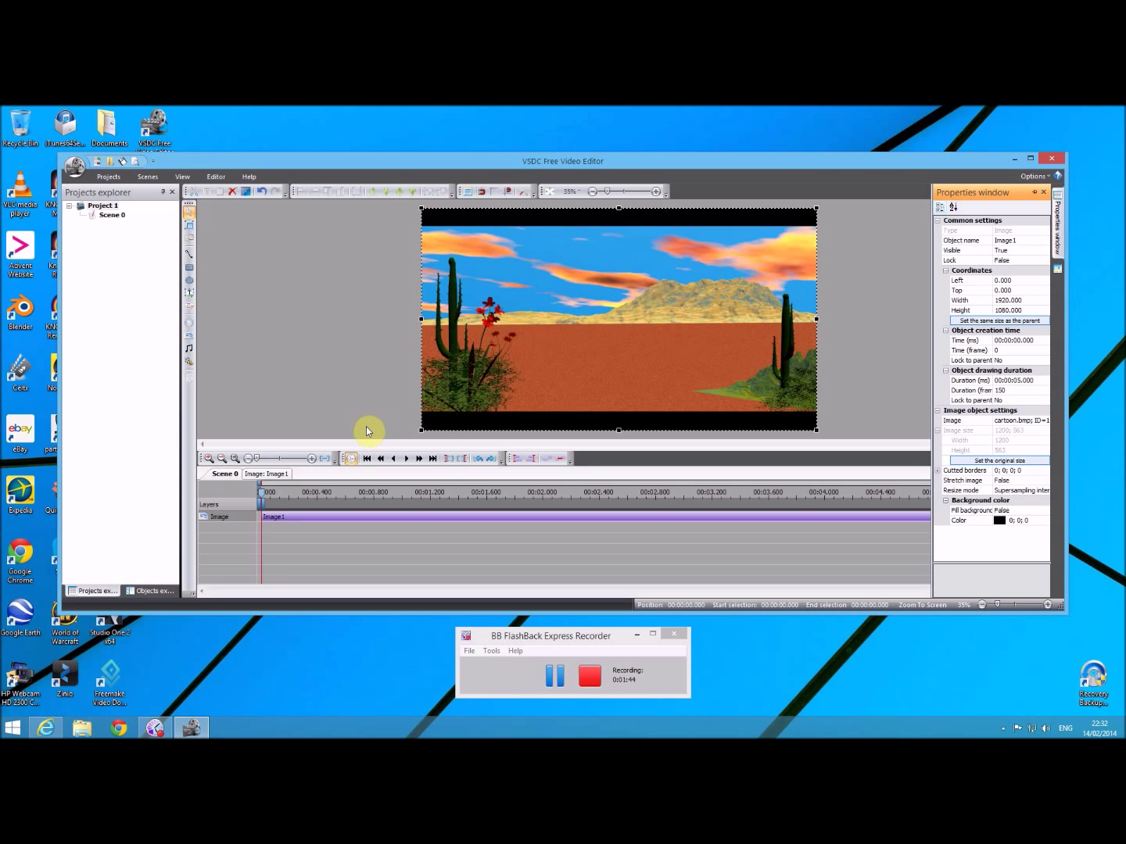
{"action": "mouse_move", "coordinate": [610, 348]}
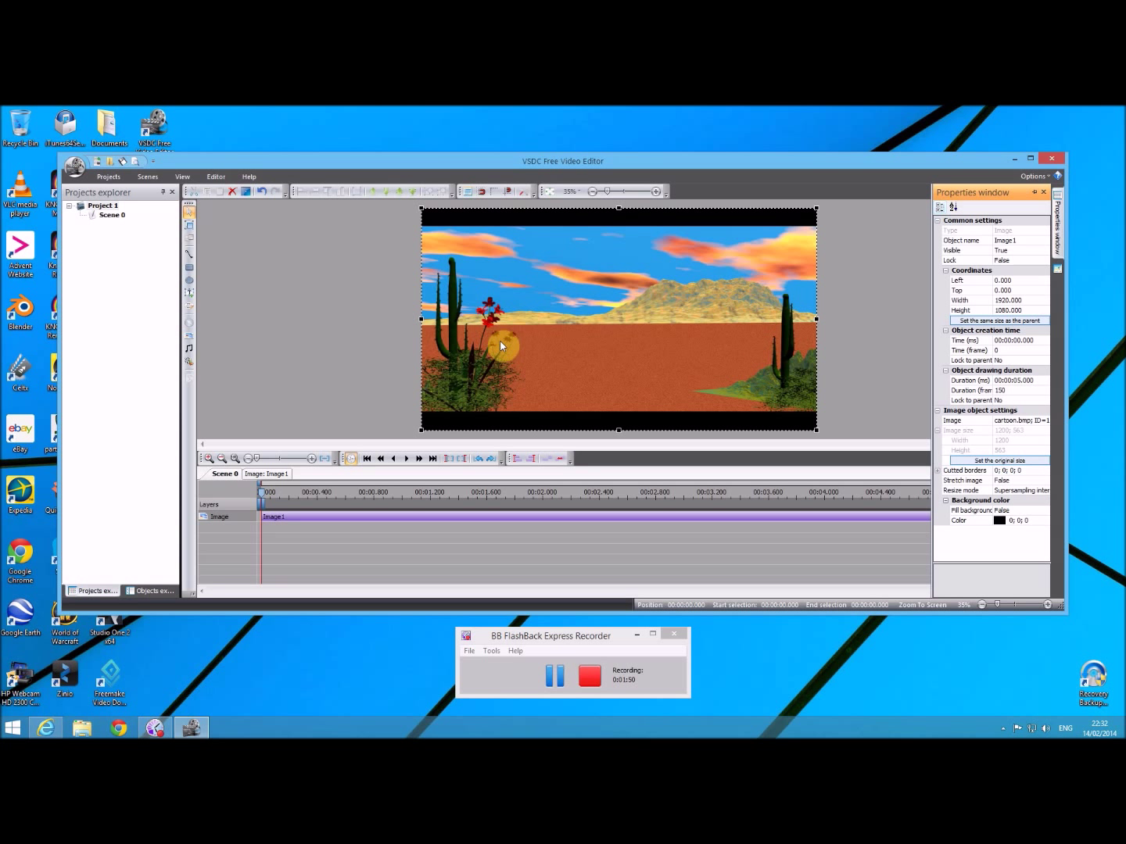
{"action": "mouse_move", "coordinate": [199, 381]}
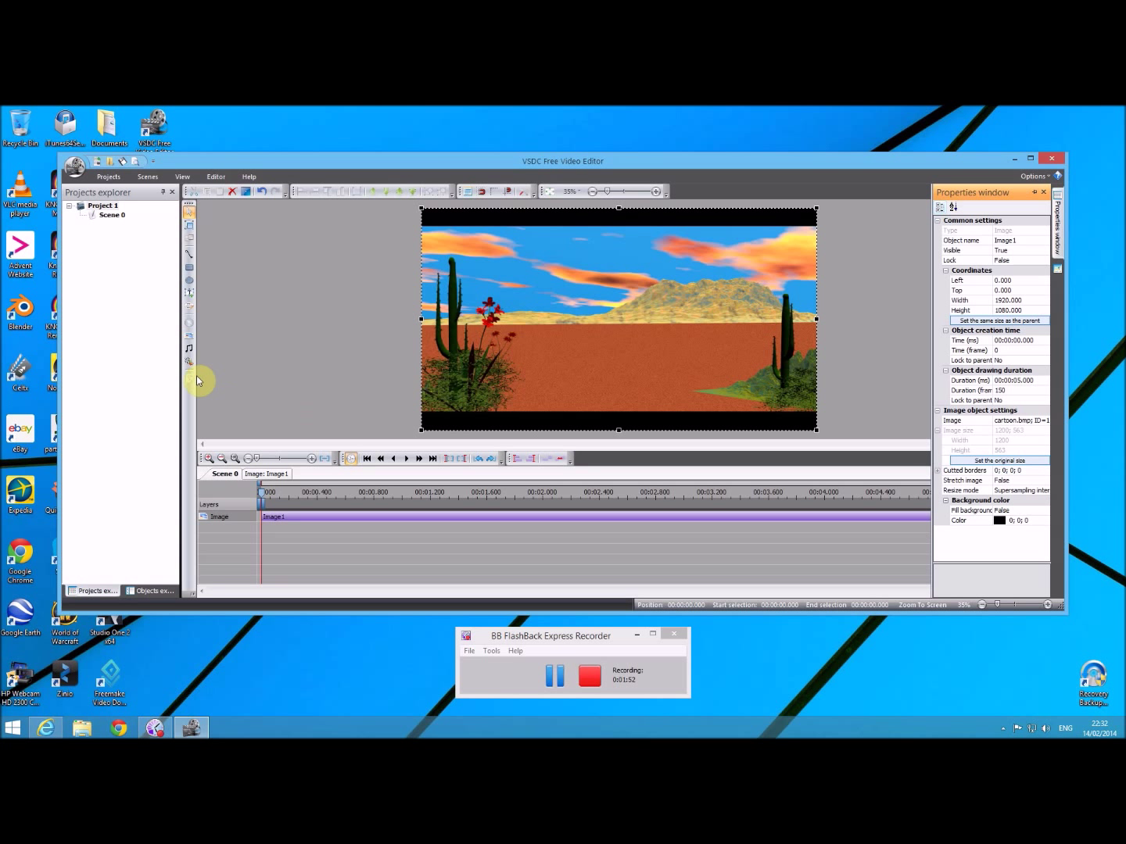
{"action": "mouse_move", "coordinate": [188, 363]}
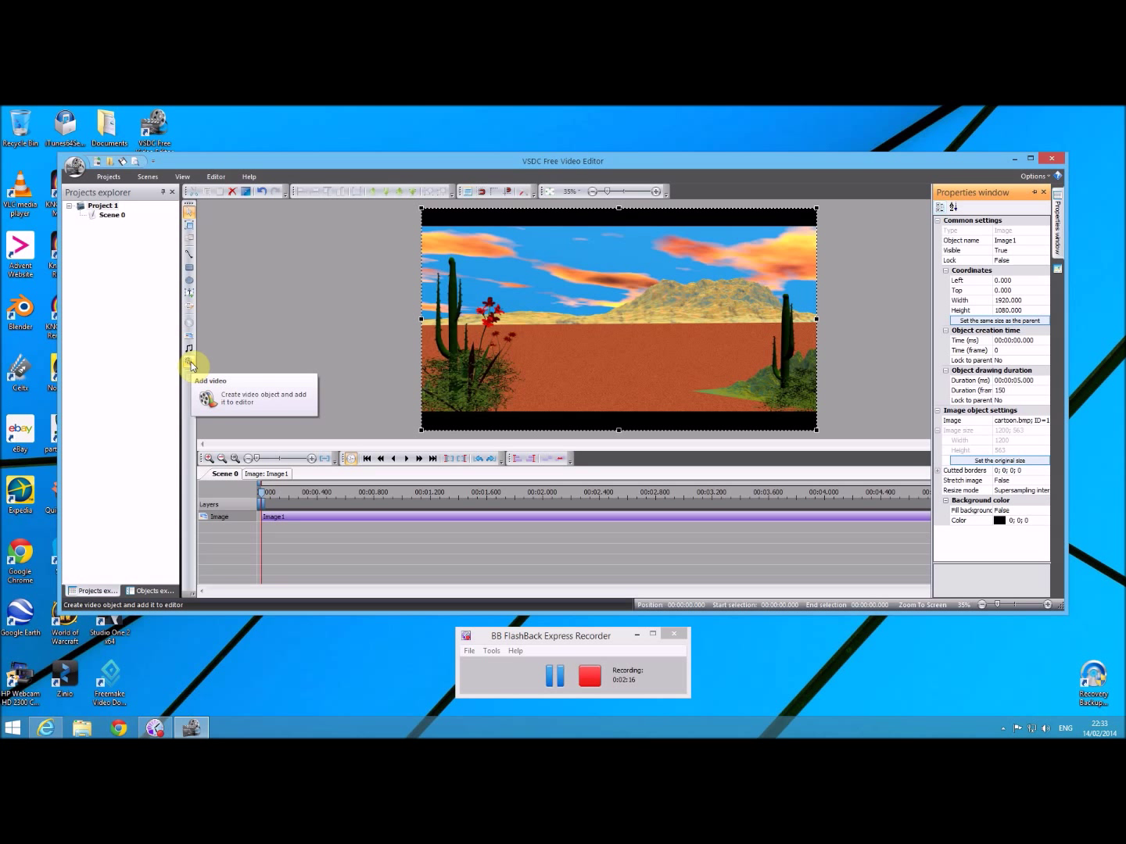
- Add the Bugs Bunny clip from the Videos folder as a video layer with default timing
{"action": "left_click", "coordinate": [189, 363]}
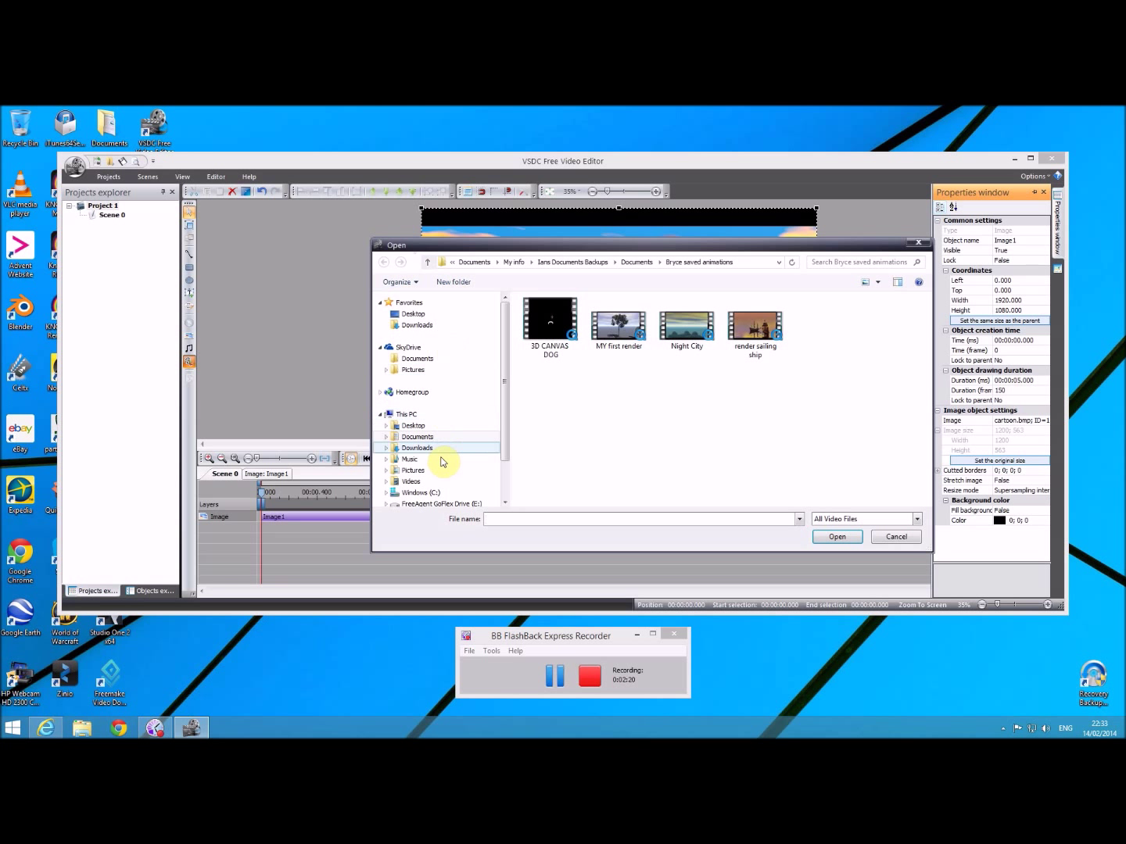
{"action": "left_click", "coordinate": [409, 482]}
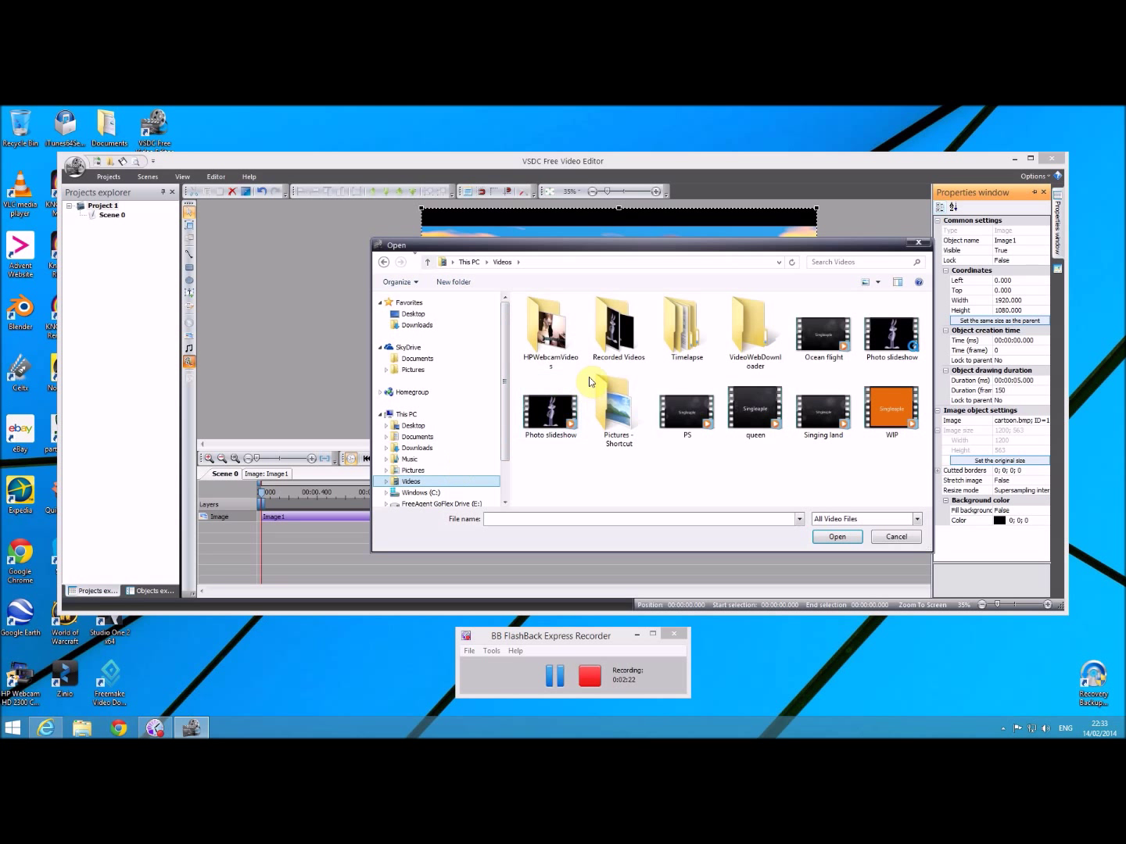
{"action": "double_click", "coordinate": [618, 320]}
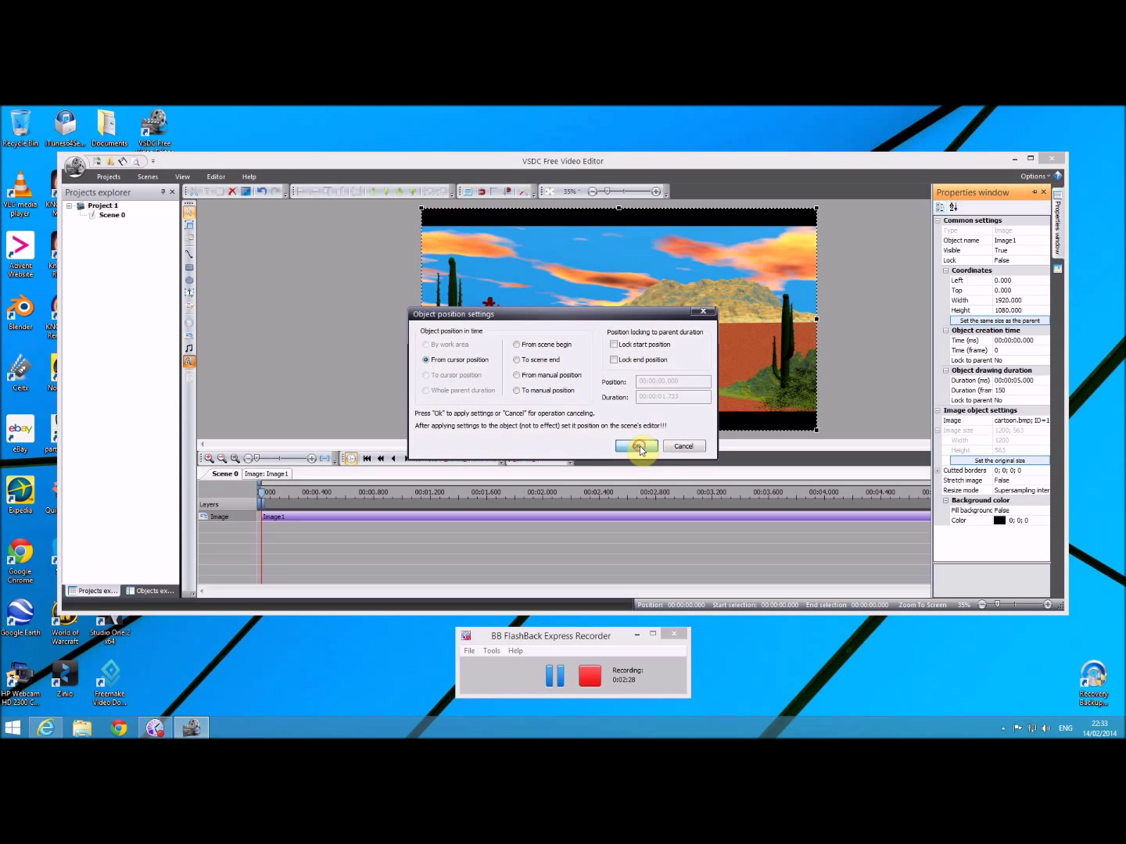
{"action": "left_click", "coordinate": [635, 445]}
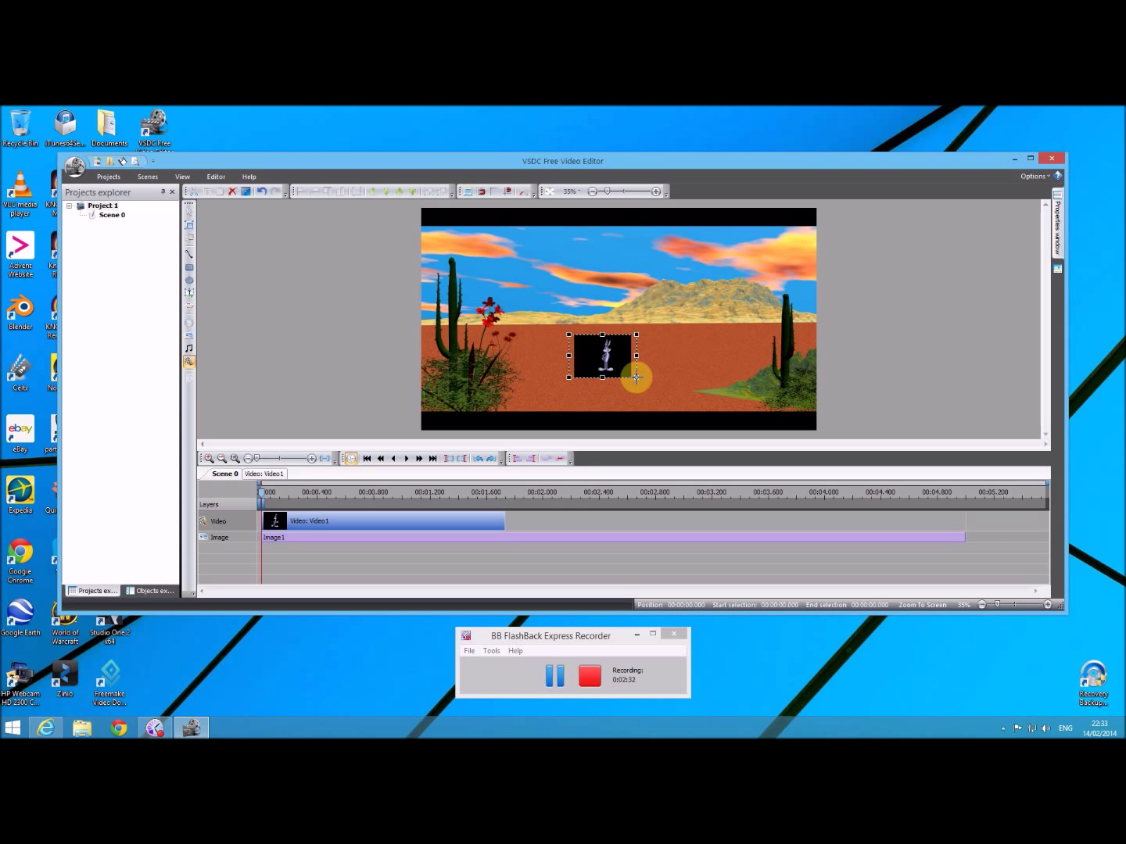
{"action": "mouse_move", "coordinate": [618, 405]}
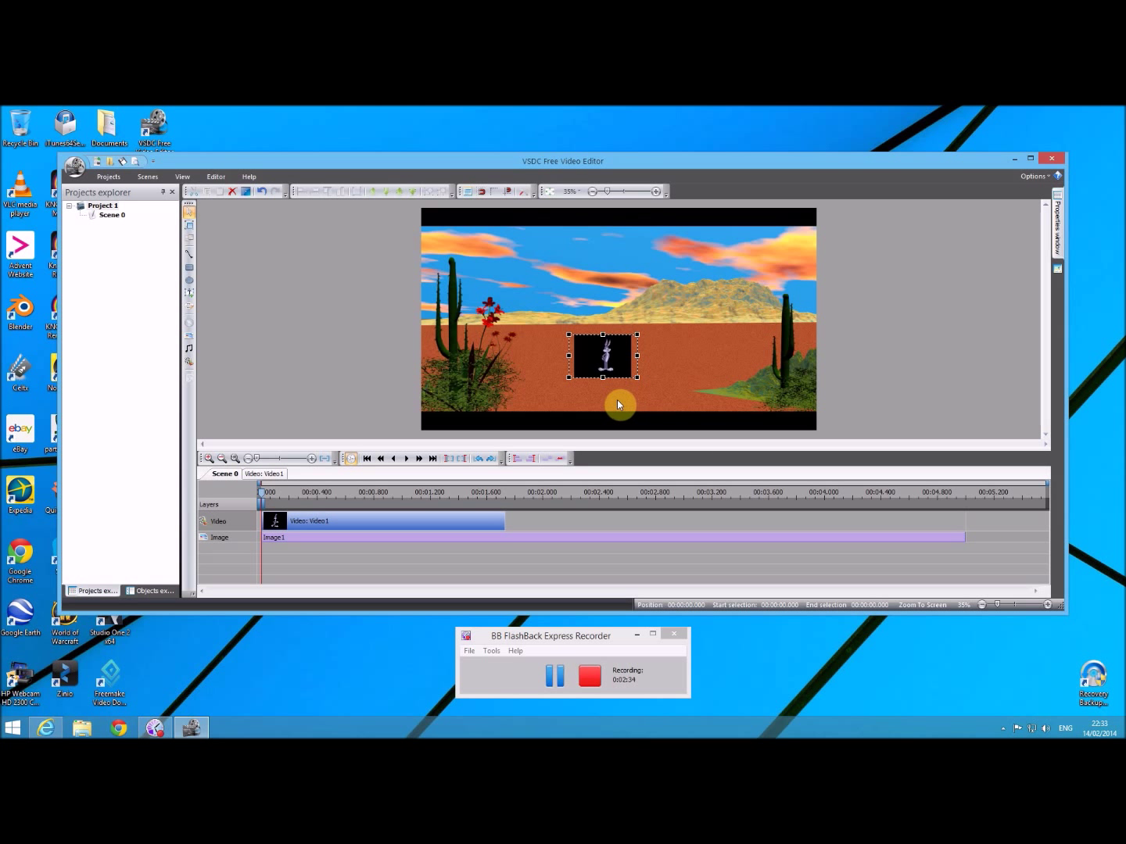
{"action": "mouse_move", "coordinate": [634, 340]}
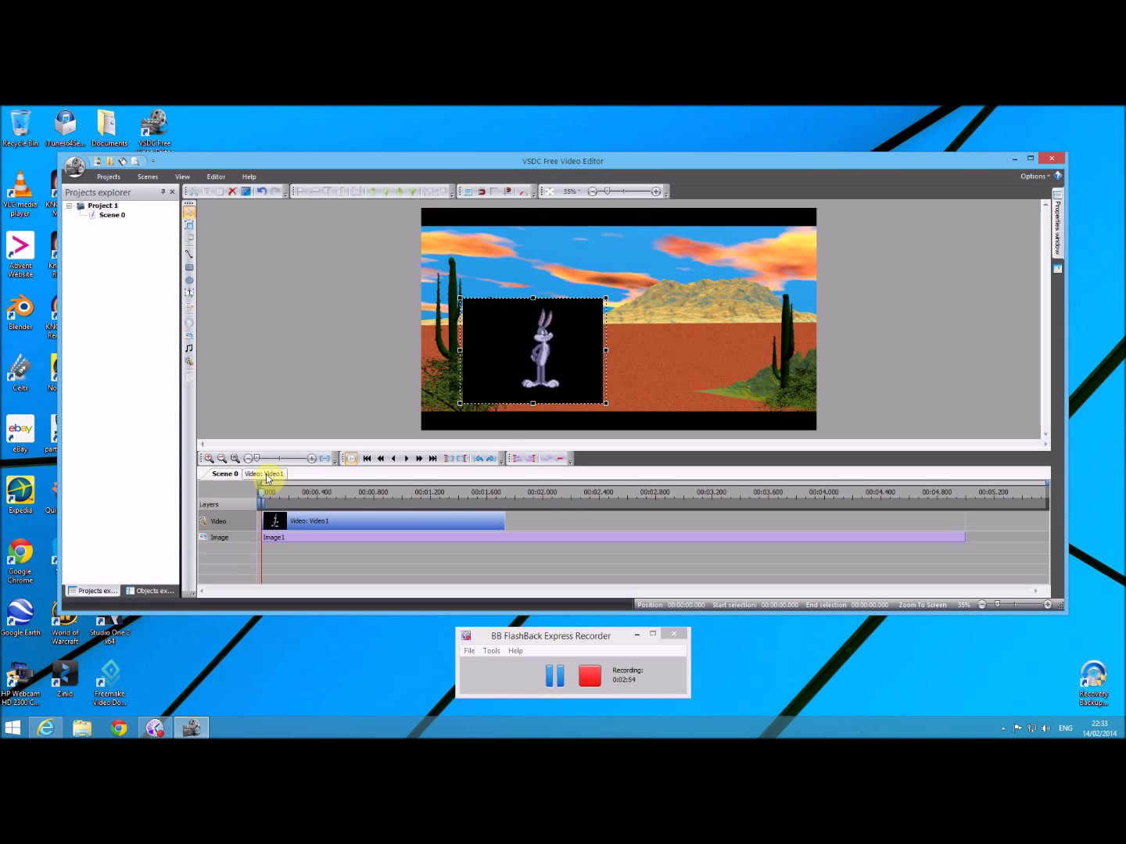
- Apply a Background remover effect to the Bugs Bunny clip via Video effects > Transparent
{"action": "left_click", "coordinate": [264, 473]}
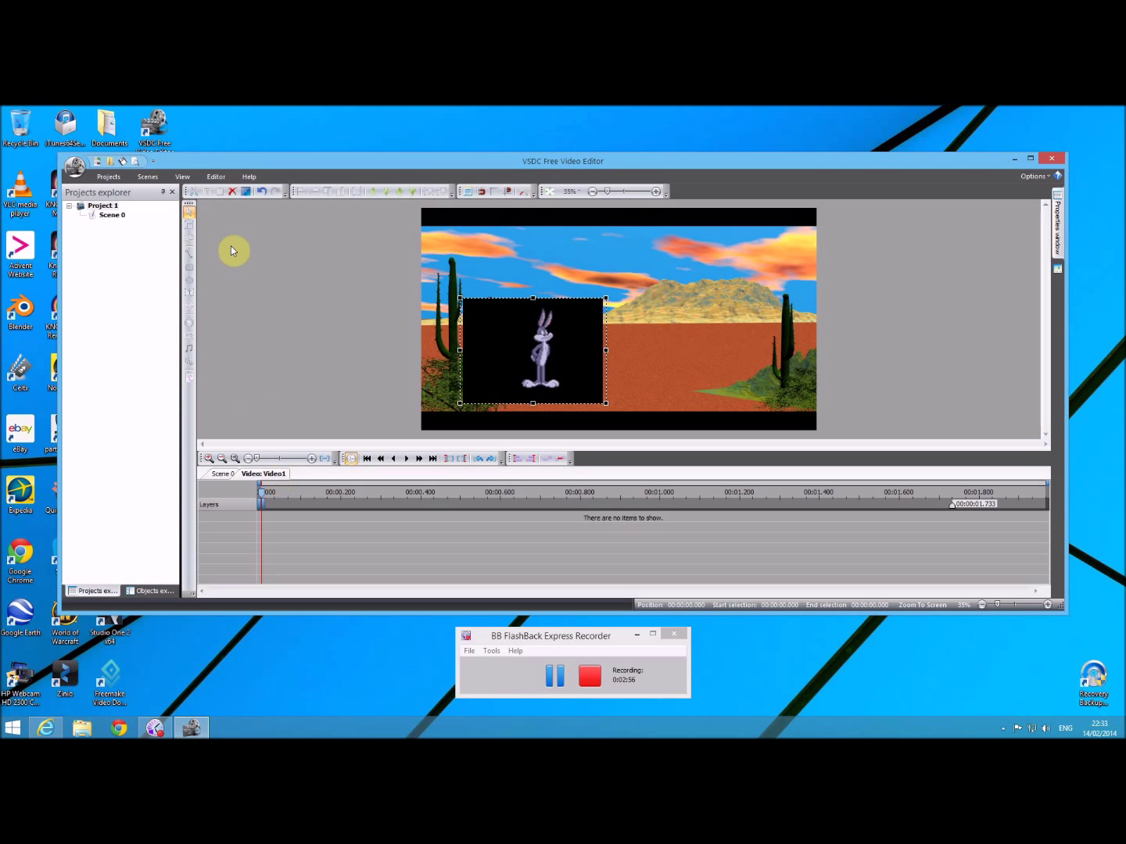
{"action": "left_click", "coordinate": [215, 175]}
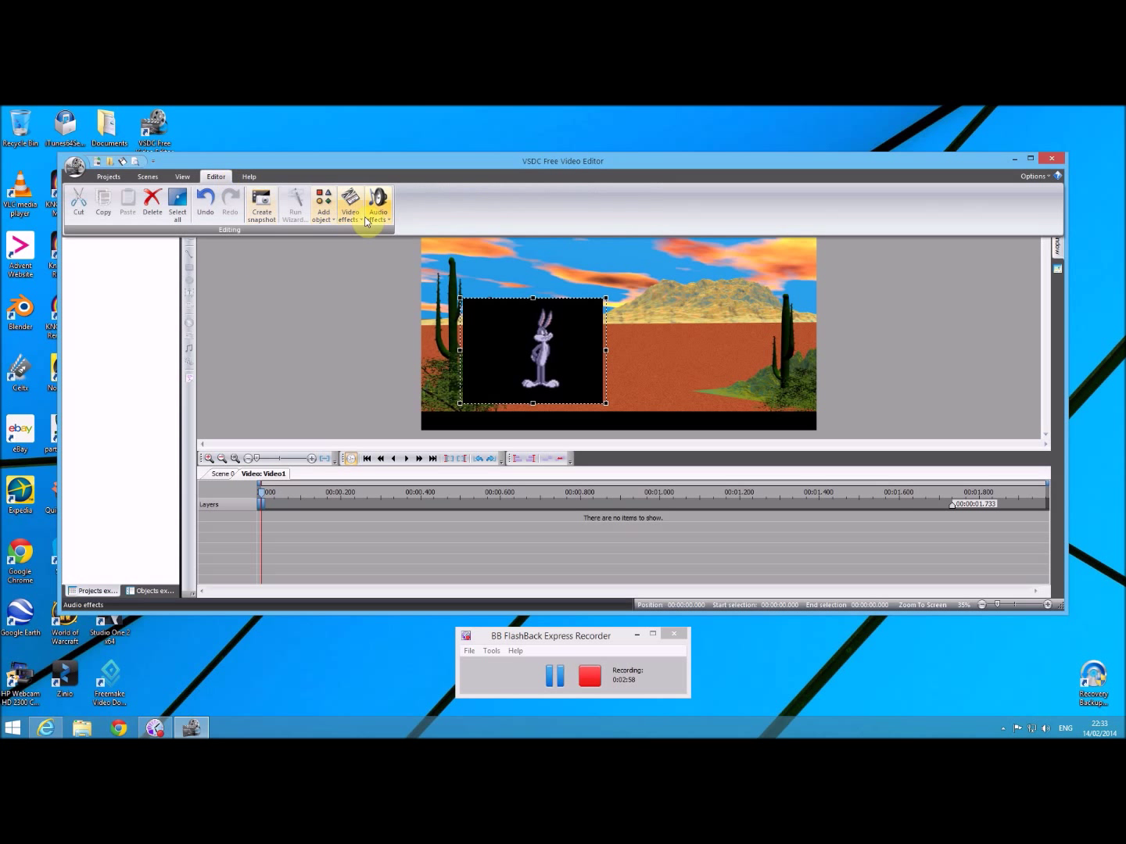
{"action": "left_click", "coordinate": [351, 202]}
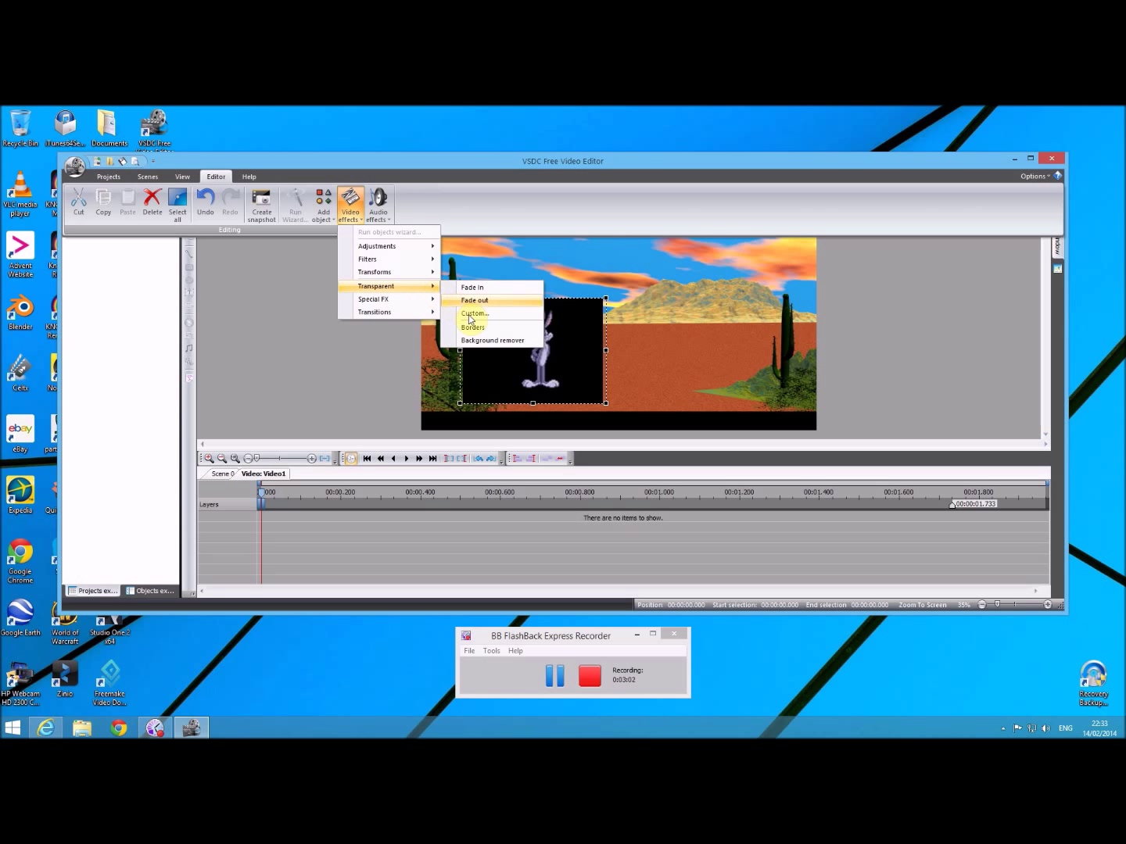
{"action": "left_click", "coordinate": [475, 313]}
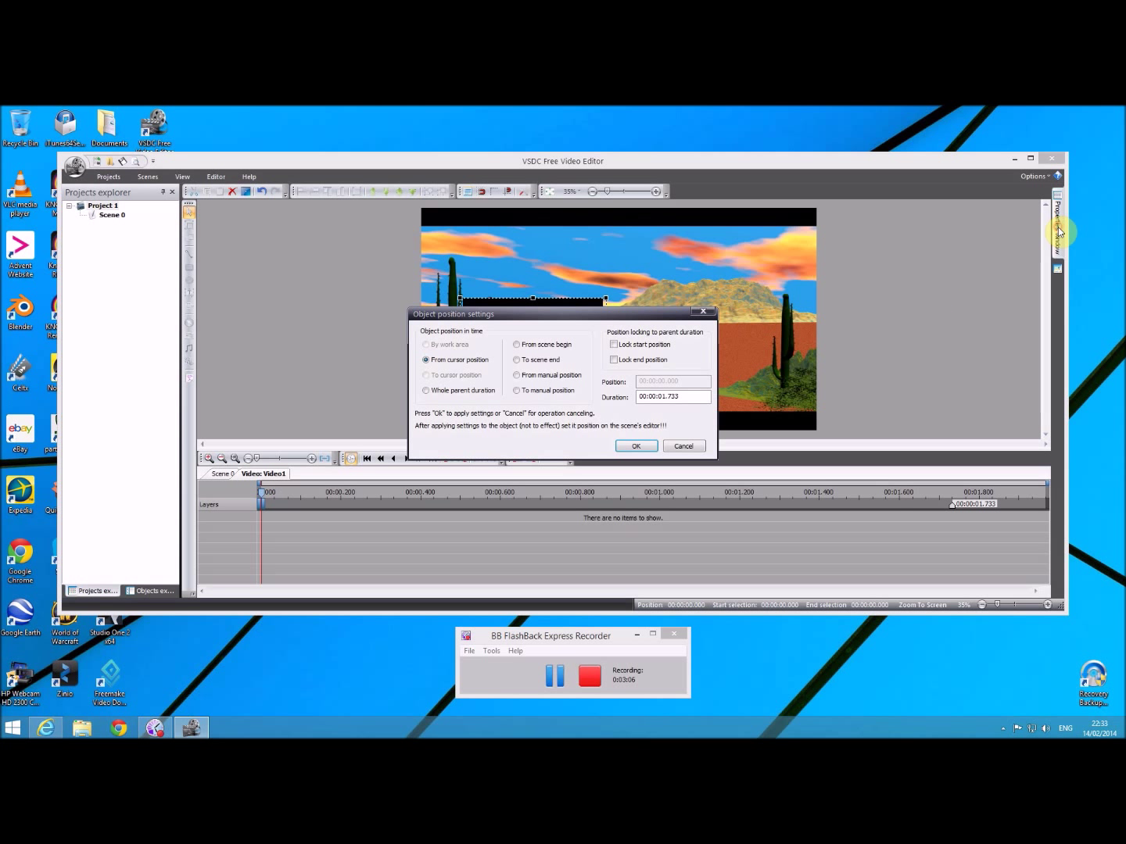
{"action": "left_click", "coordinate": [635, 446]}
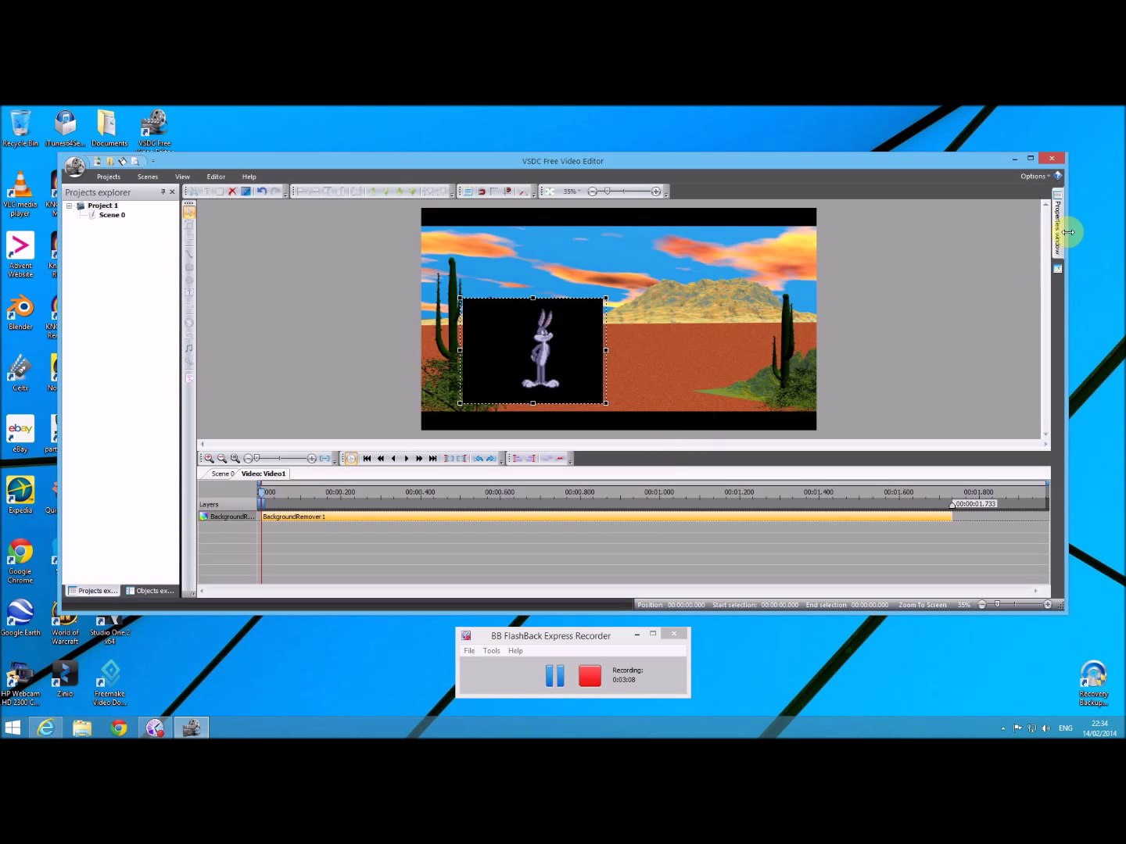
- Set the effect's chromakey colour from the clip's black background
{"action": "left_click", "coordinate": [1060, 227]}
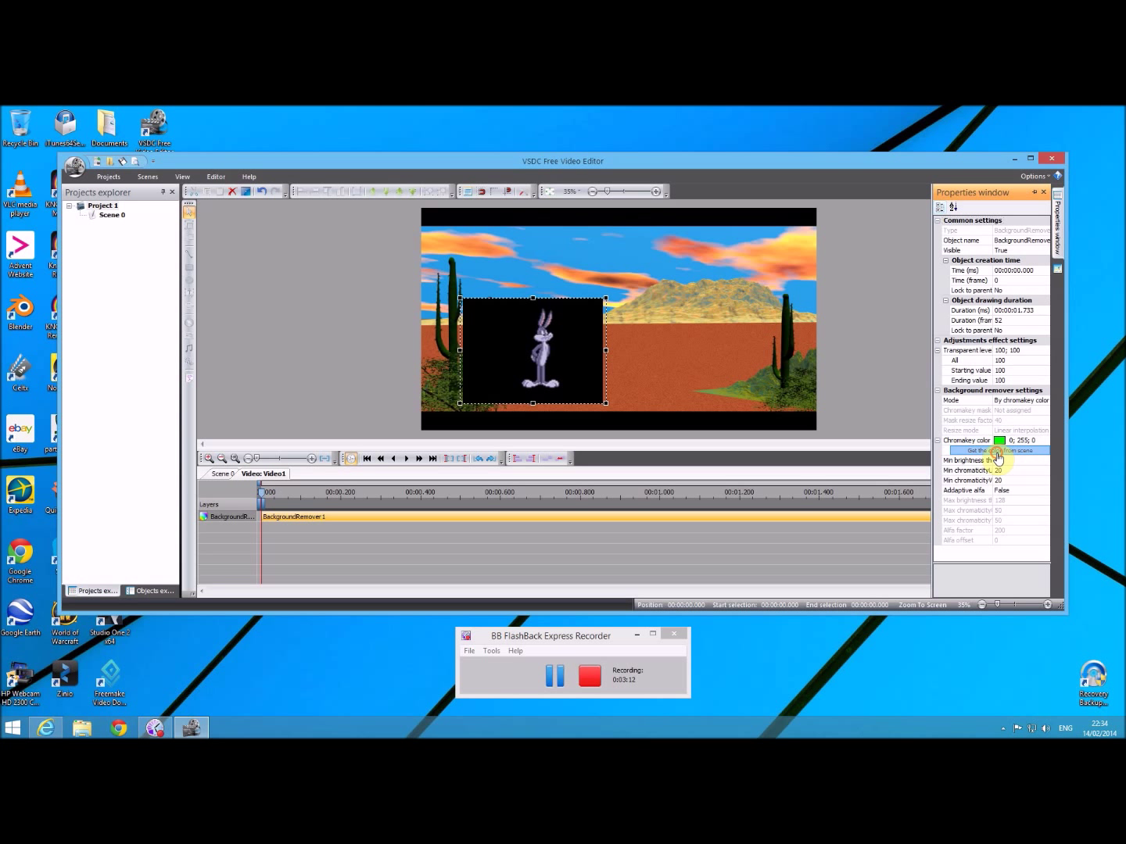
{"action": "left_click", "coordinate": [997, 450]}
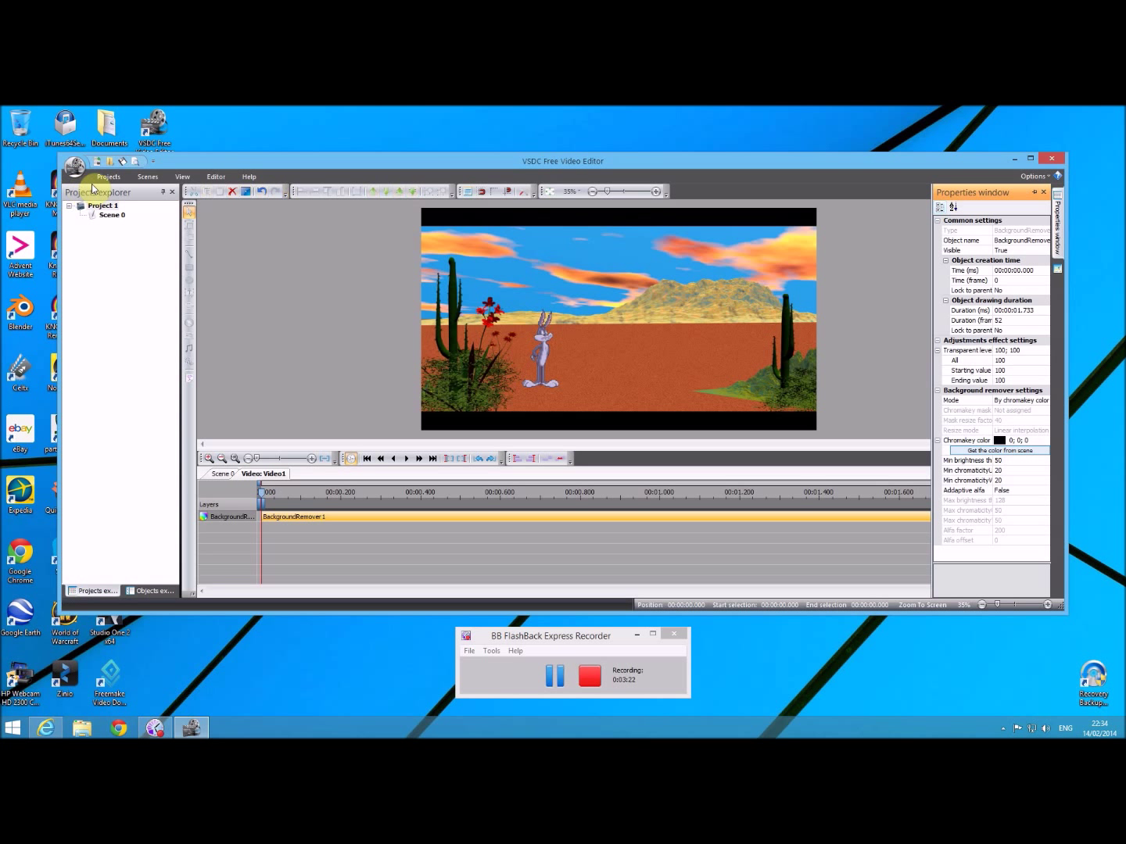
{"action": "left_click", "coordinate": [108, 175]}
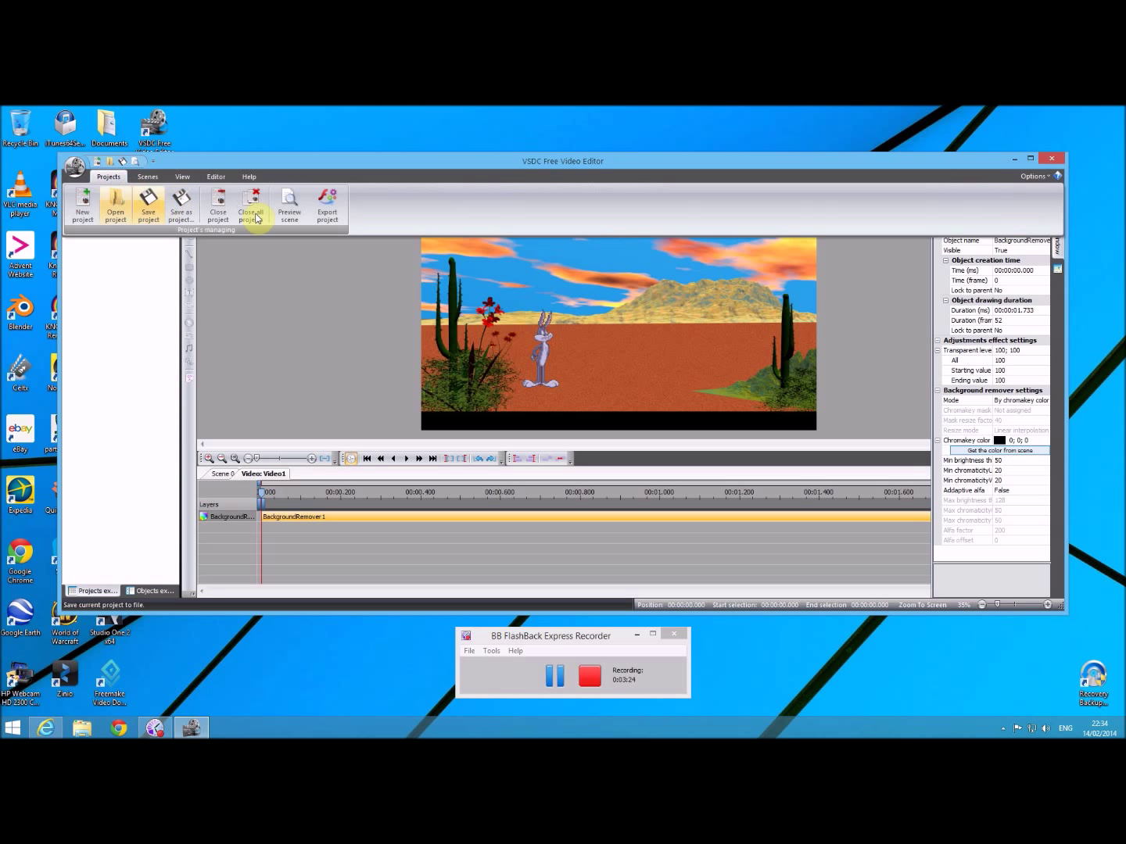
{"action": "left_click", "coordinate": [290, 207]}
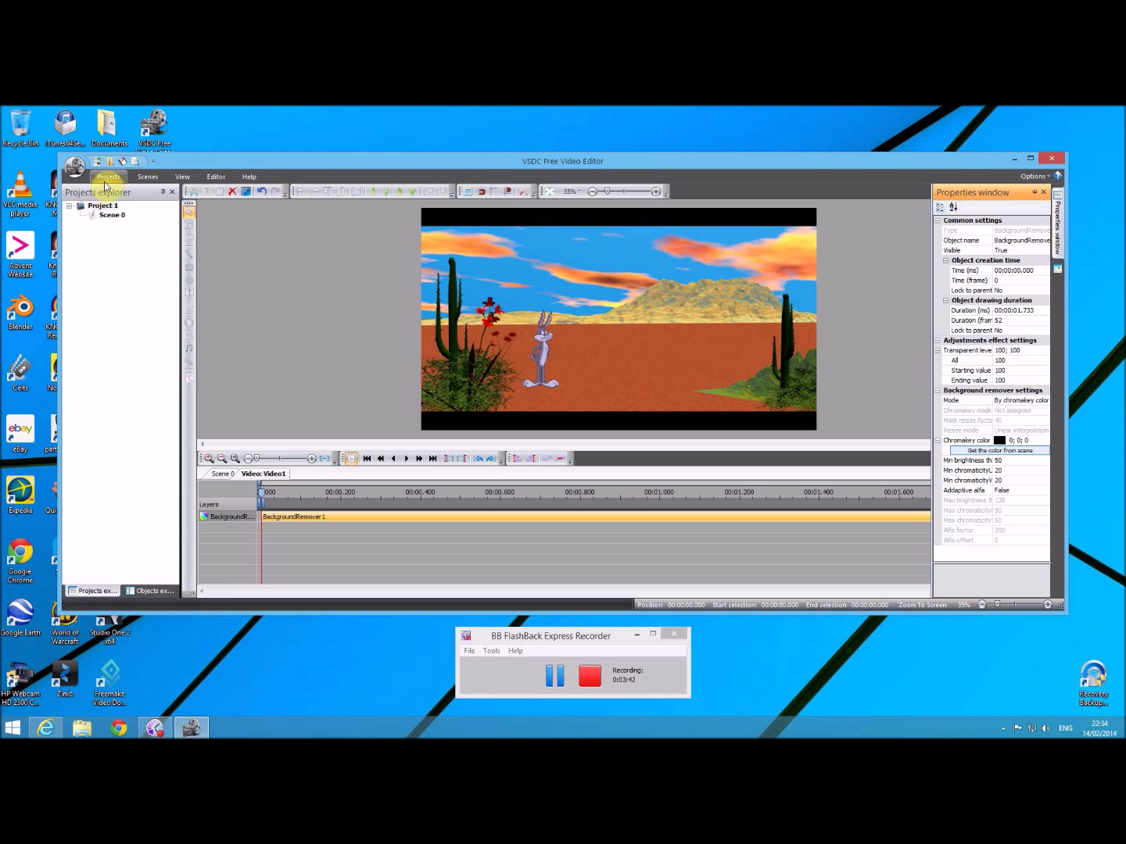
- Export the project to AVI as Project 1.avi and acknowledge the completed conversion
{"action": "left_click", "coordinate": [107, 175]}
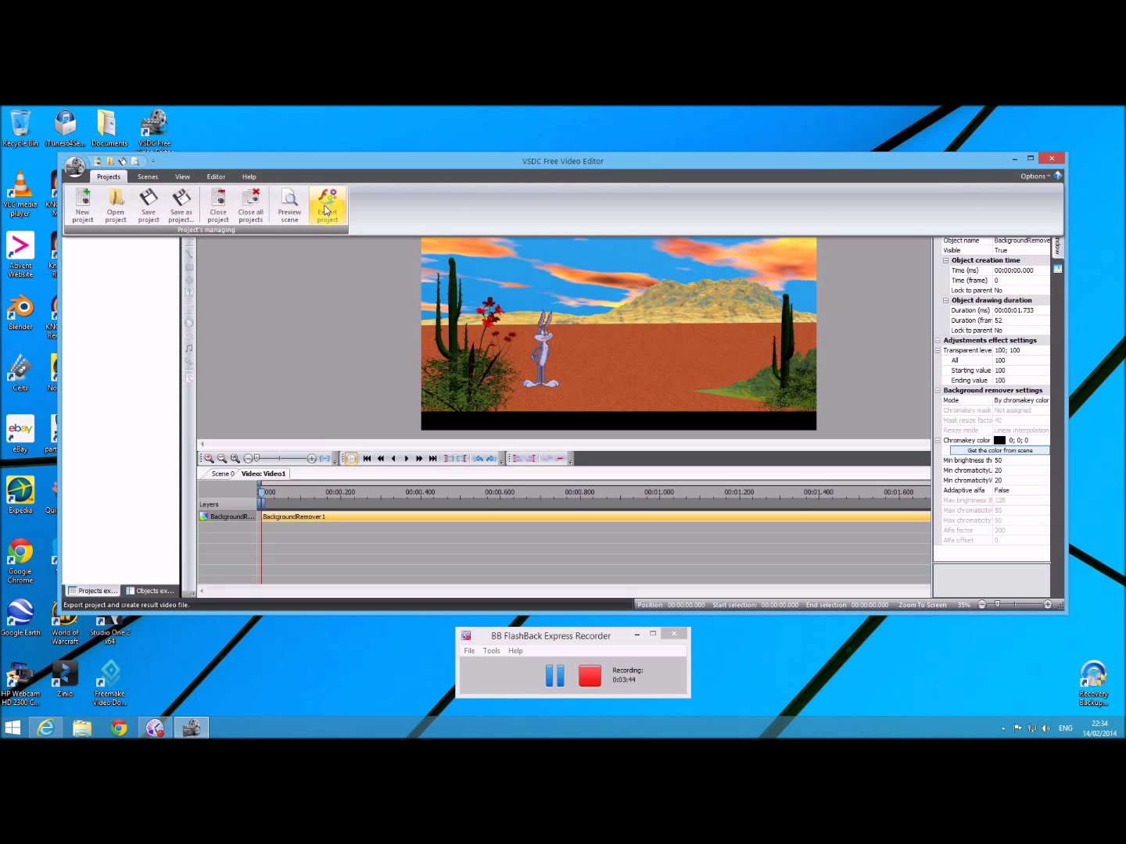
{"action": "left_click", "coordinate": [326, 207]}
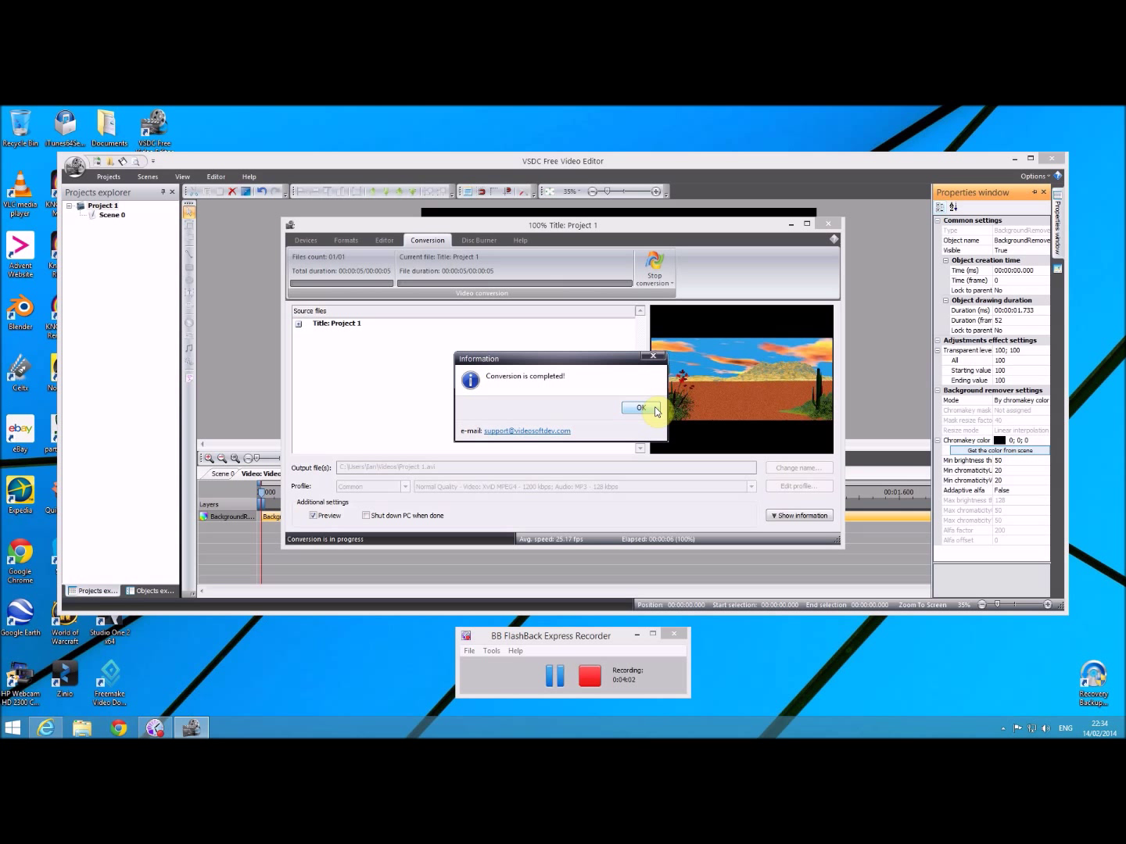
{"action": "left_click", "coordinate": [641, 406]}
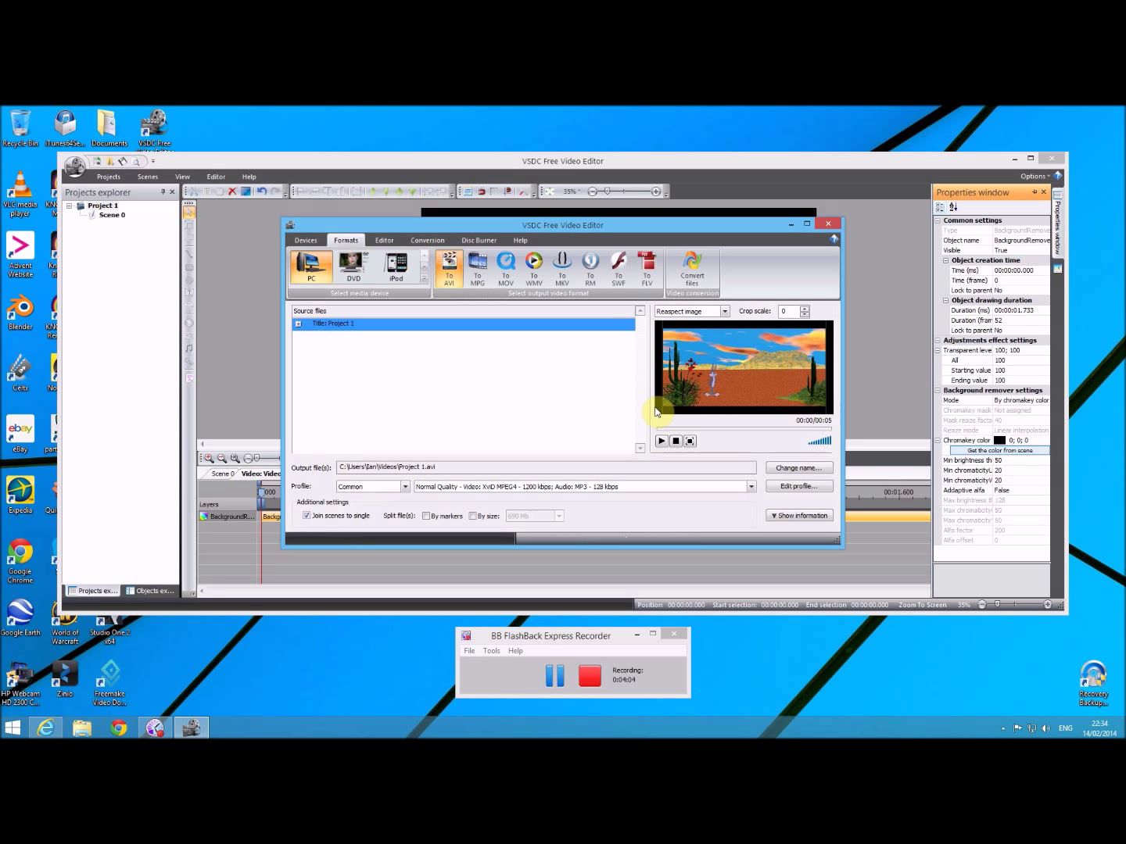